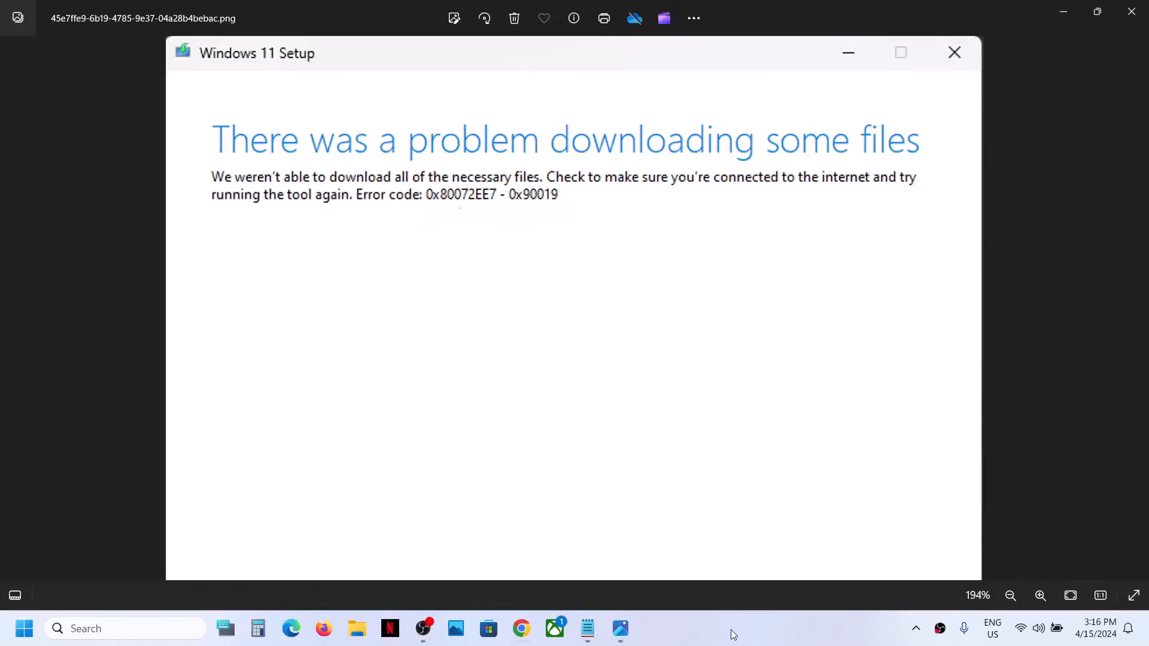
{"action": "mouse_move", "coordinate": [437, 210]}
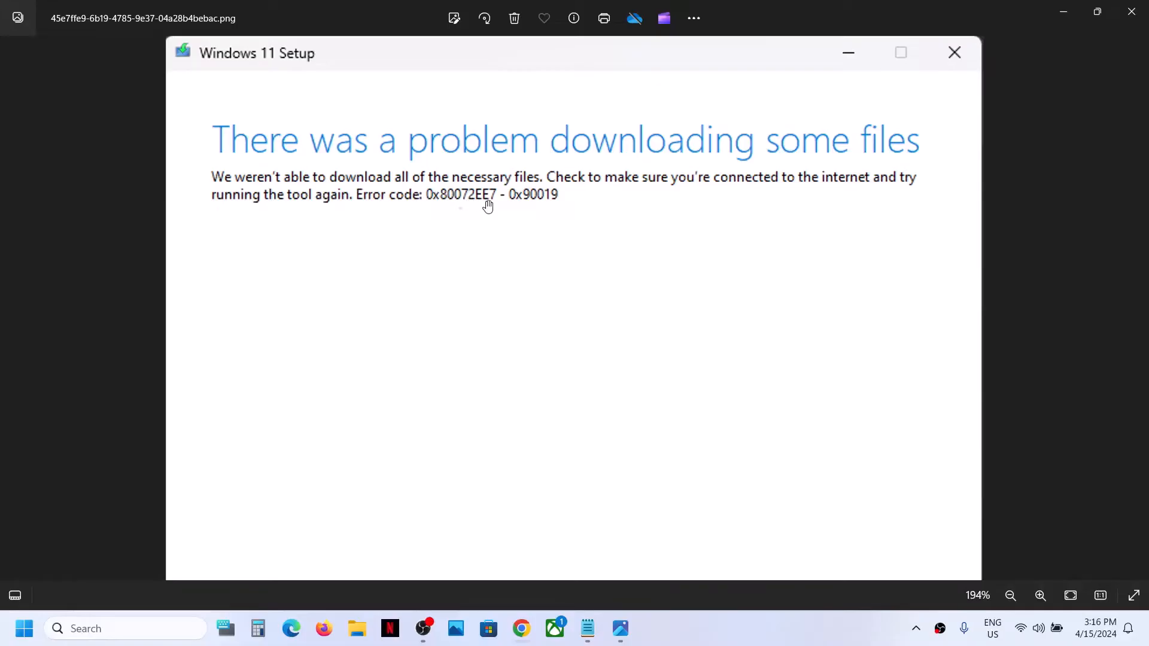
{"action": "mouse_move", "coordinate": [1064, 12]}
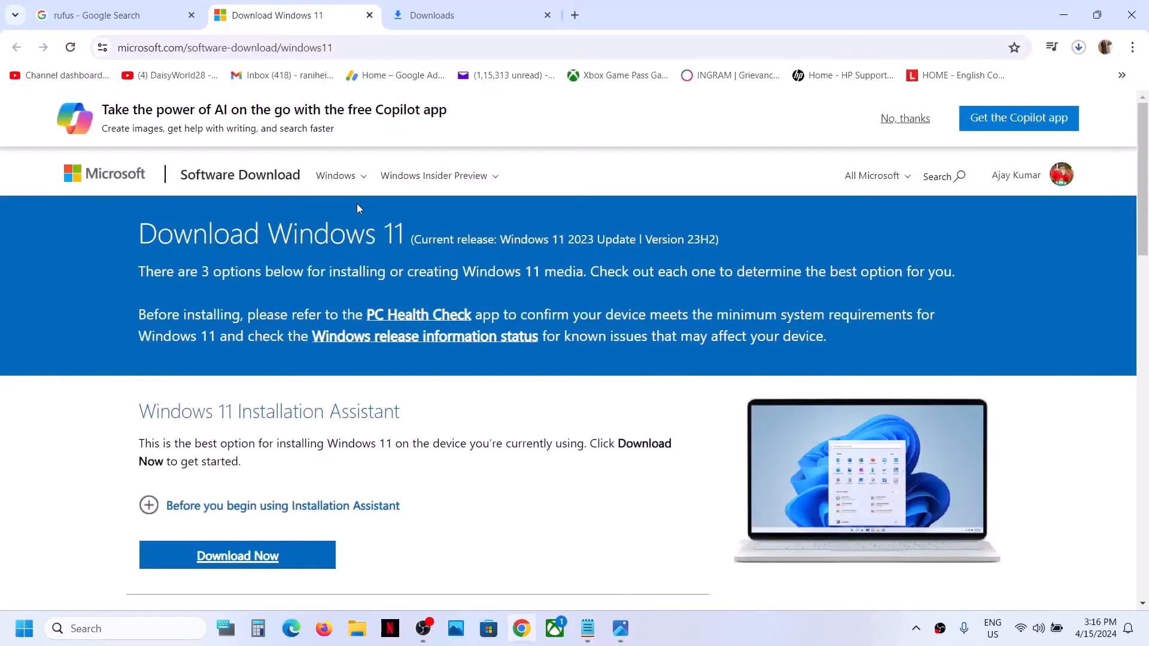
- Select and submit Windows 11 (multi-edition ISO for x64 devices) under Download Windows 11 Disk Image
{"action": "scroll", "scroll_direction": "down", "scroll_amount": 3}
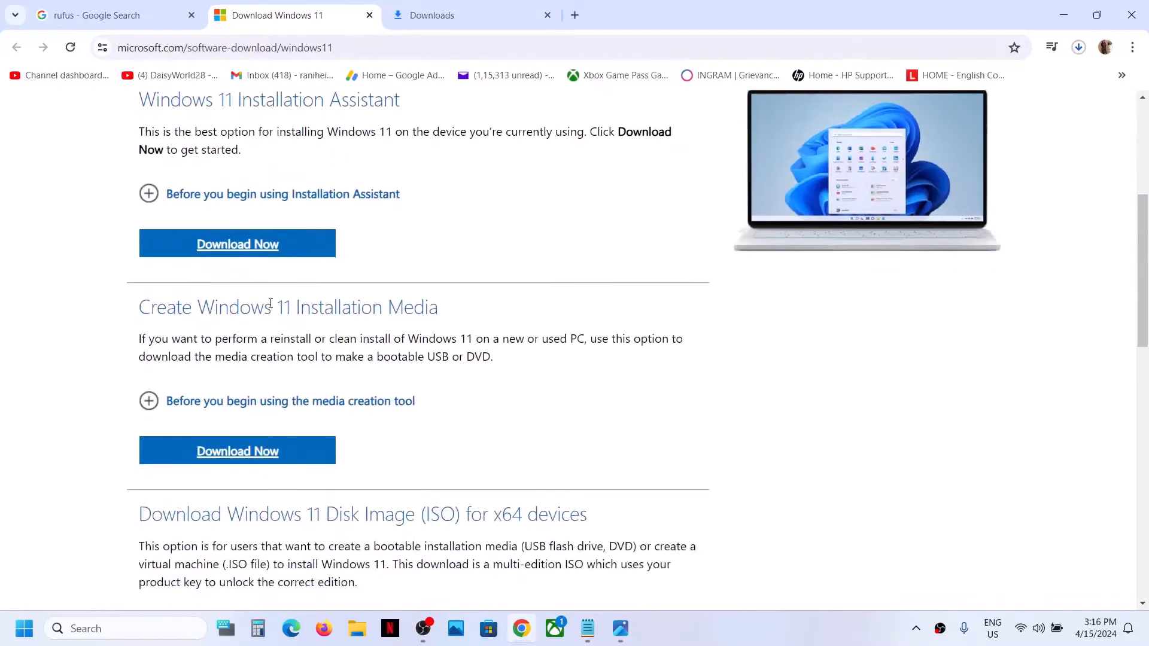
{"action": "scroll", "scroll_direction": "down", "scroll_amount": 3}
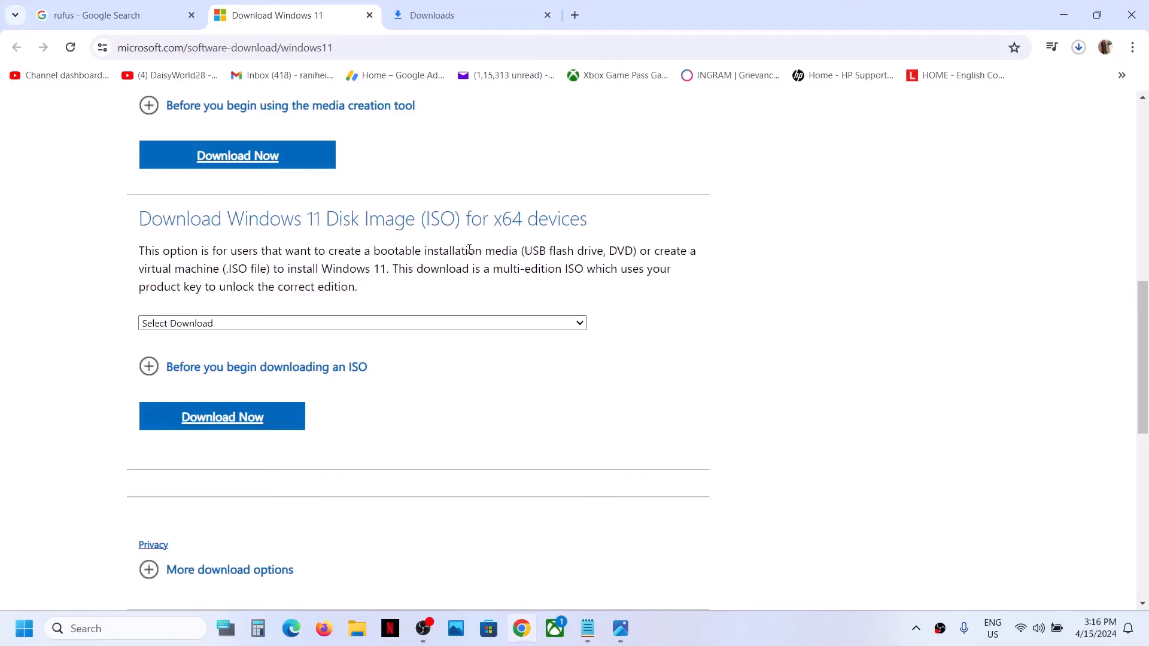
{"action": "left_click", "coordinate": [362, 323]}
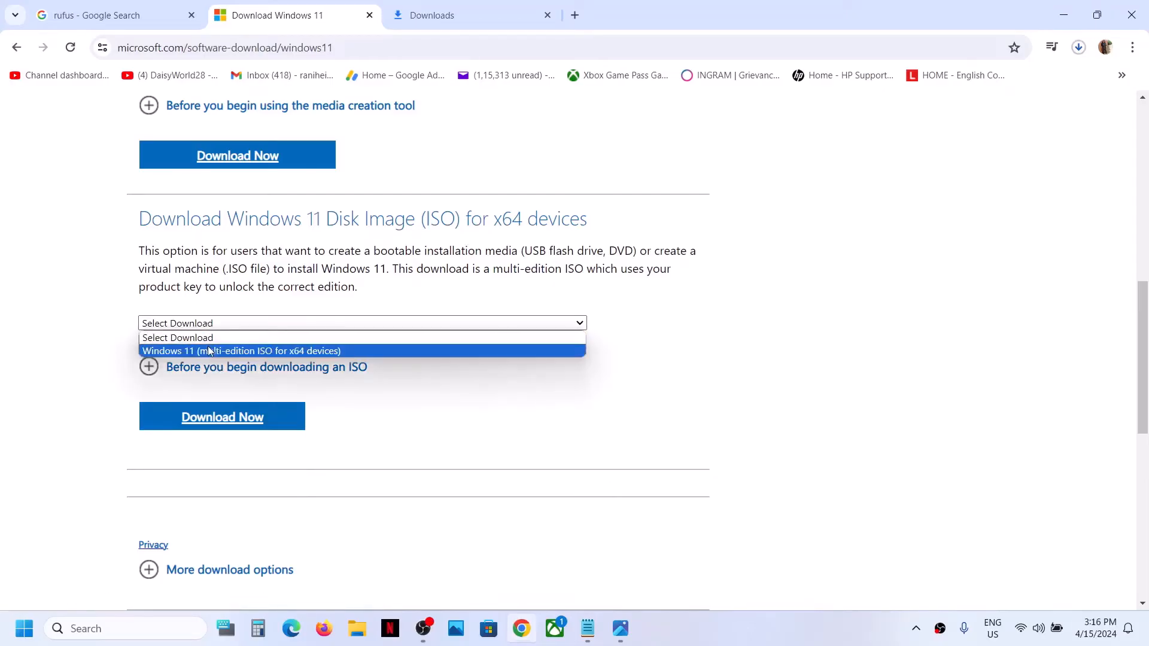
{"action": "left_click", "coordinate": [240, 352]}
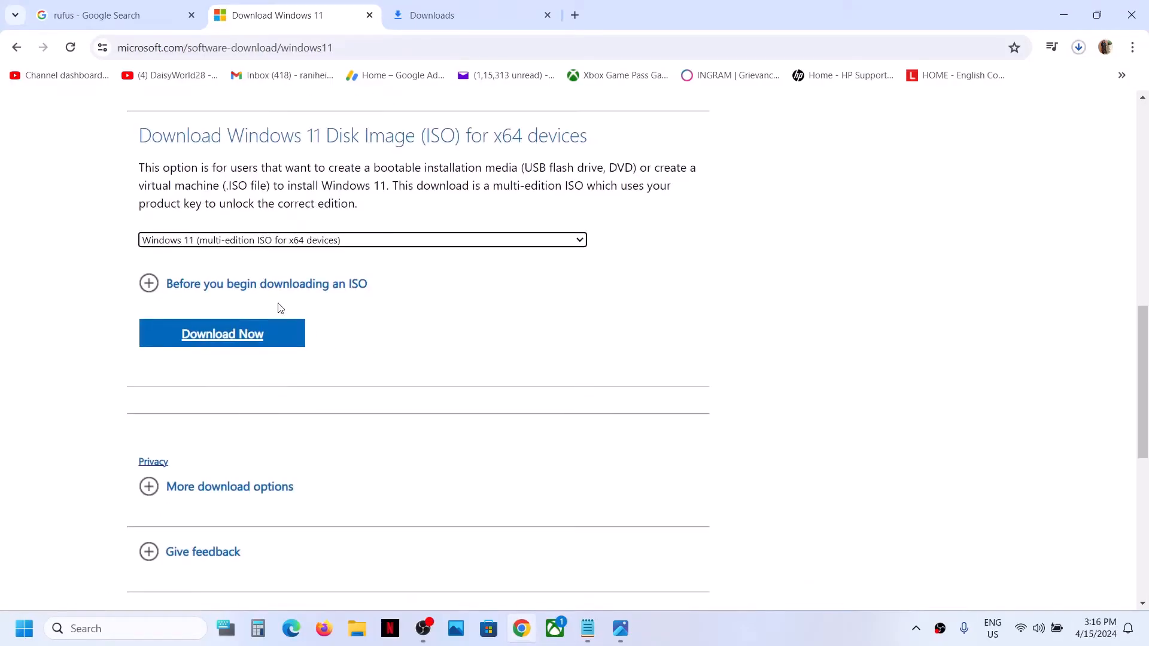
{"action": "left_click", "coordinate": [222, 333]}
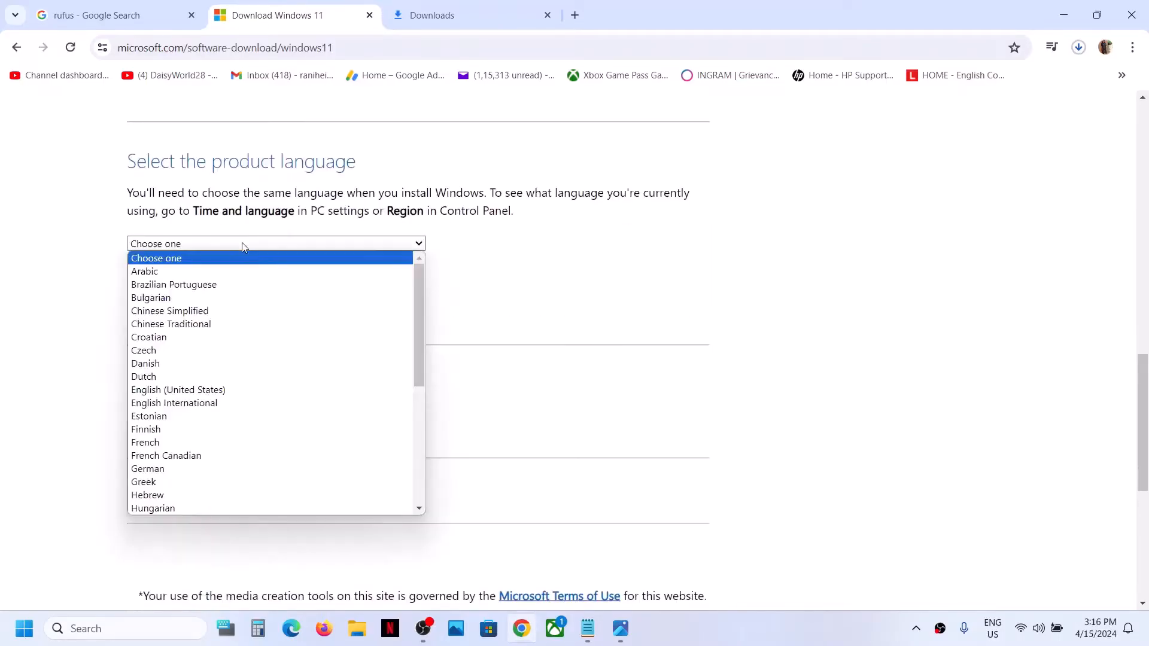
- Confirm English (United States) as the language and start the 64-bit ISO download
{"action": "left_click", "coordinate": [178, 389]}
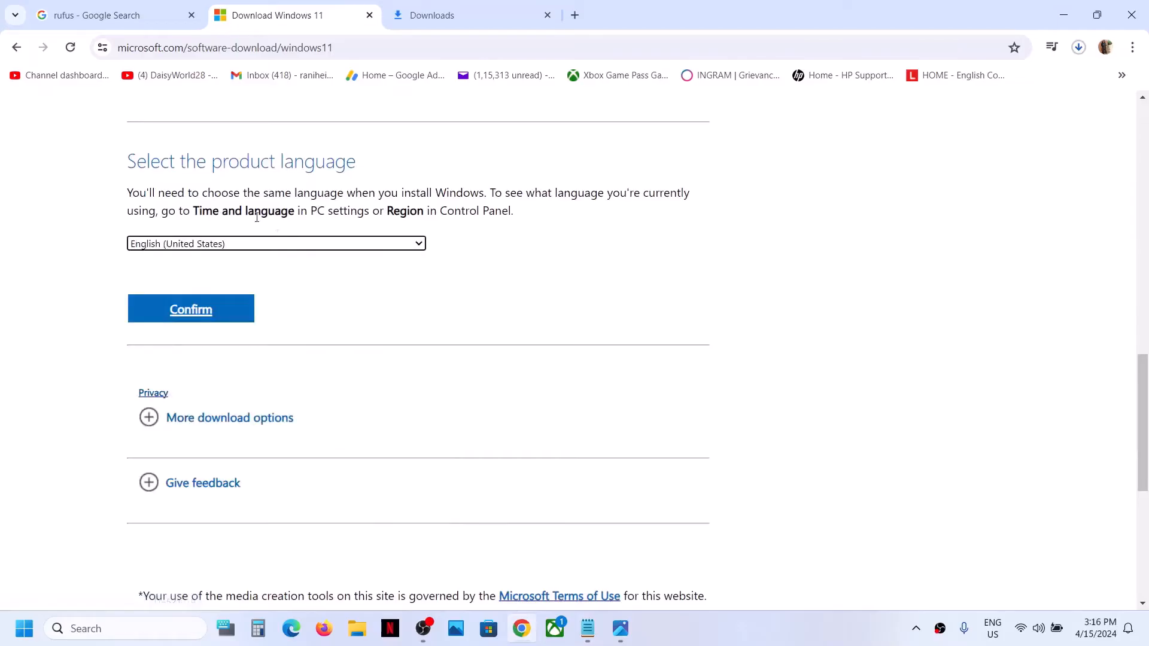
{"action": "left_click", "coordinate": [190, 309]}
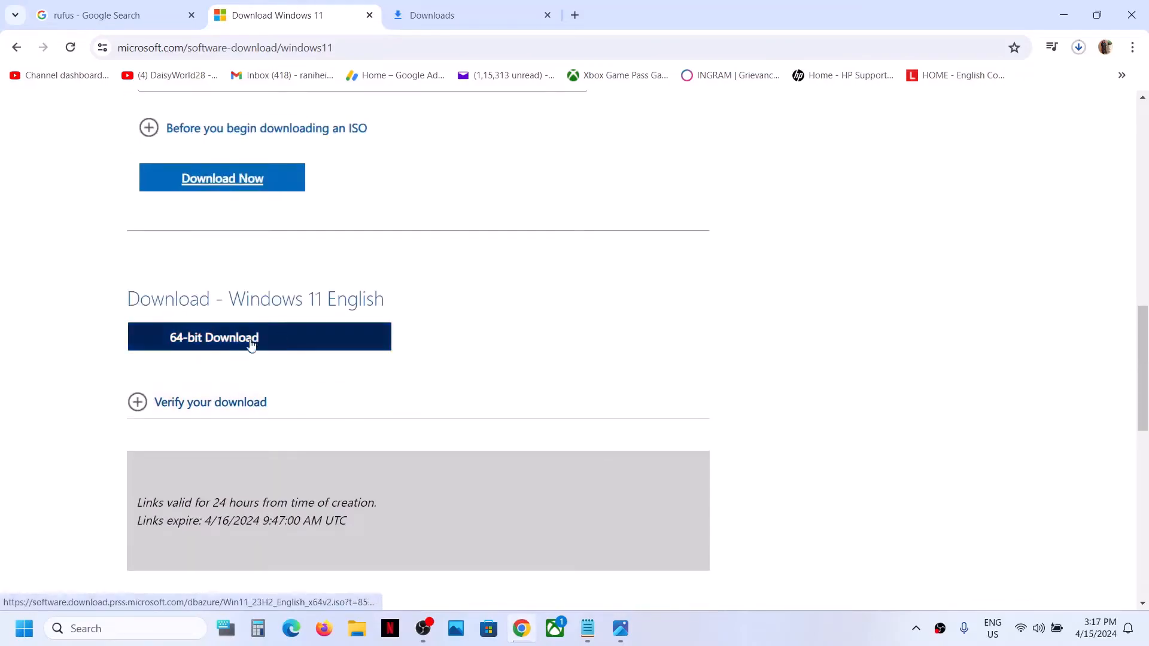
{"action": "left_click", "coordinate": [259, 337]}
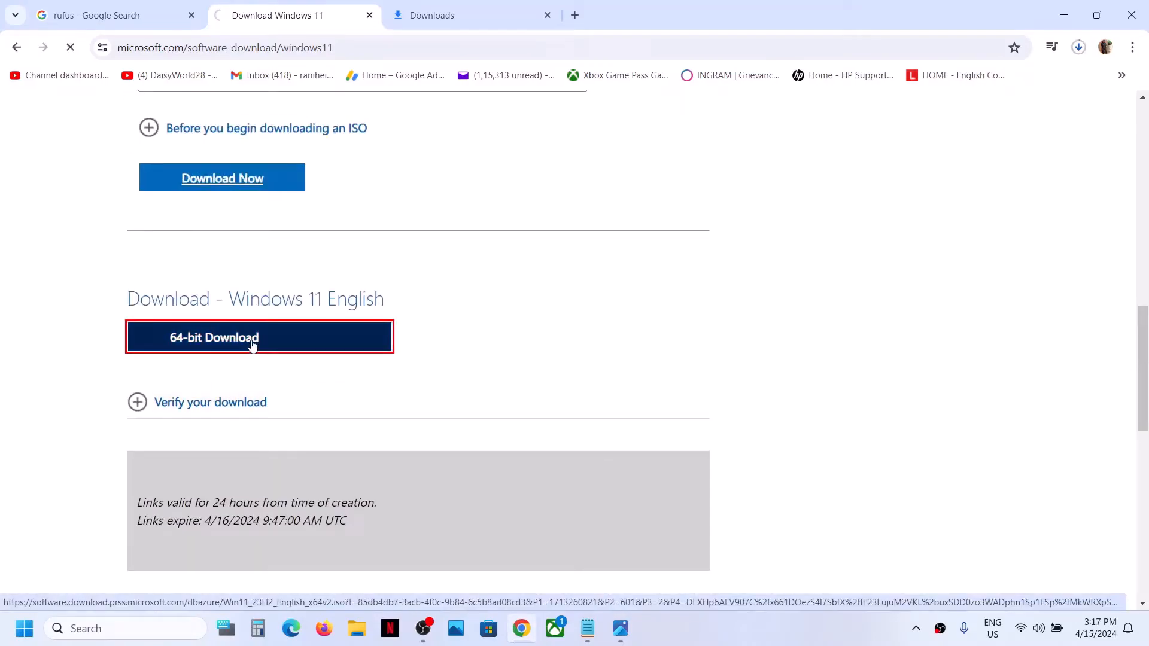
{"action": "left_click", "coordinate": [258, 337]}
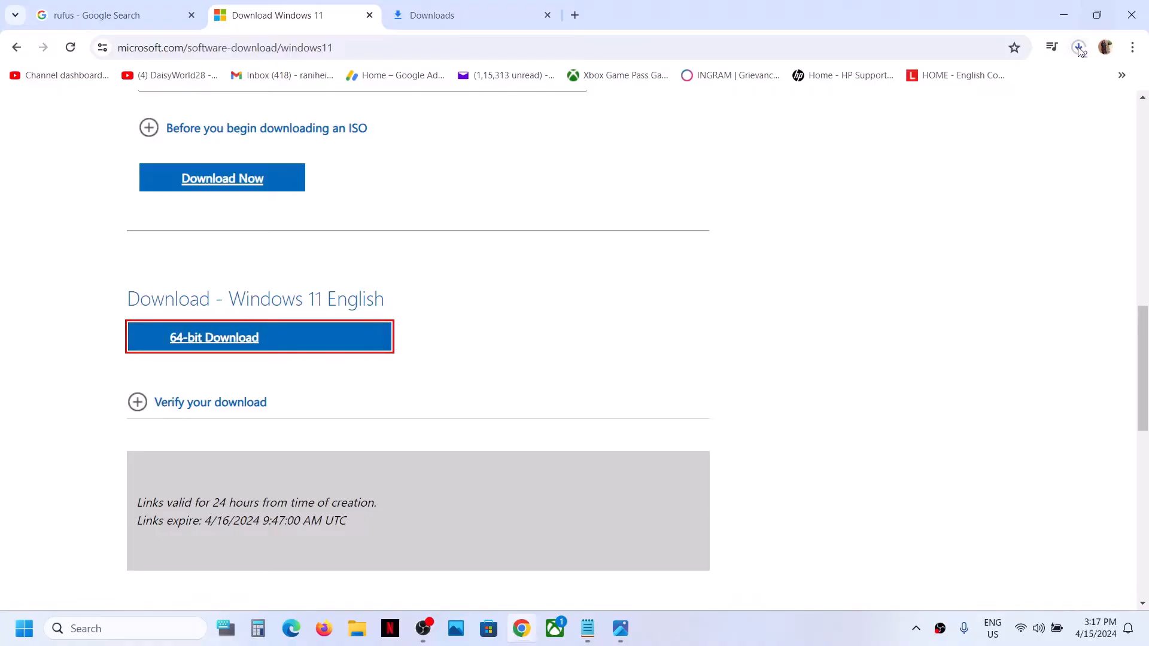
- Check the ISO download in Chrome's downloads bubble, then return to the Rufus search results
{"action": "left_click", "coordinate": [1078, 47]}
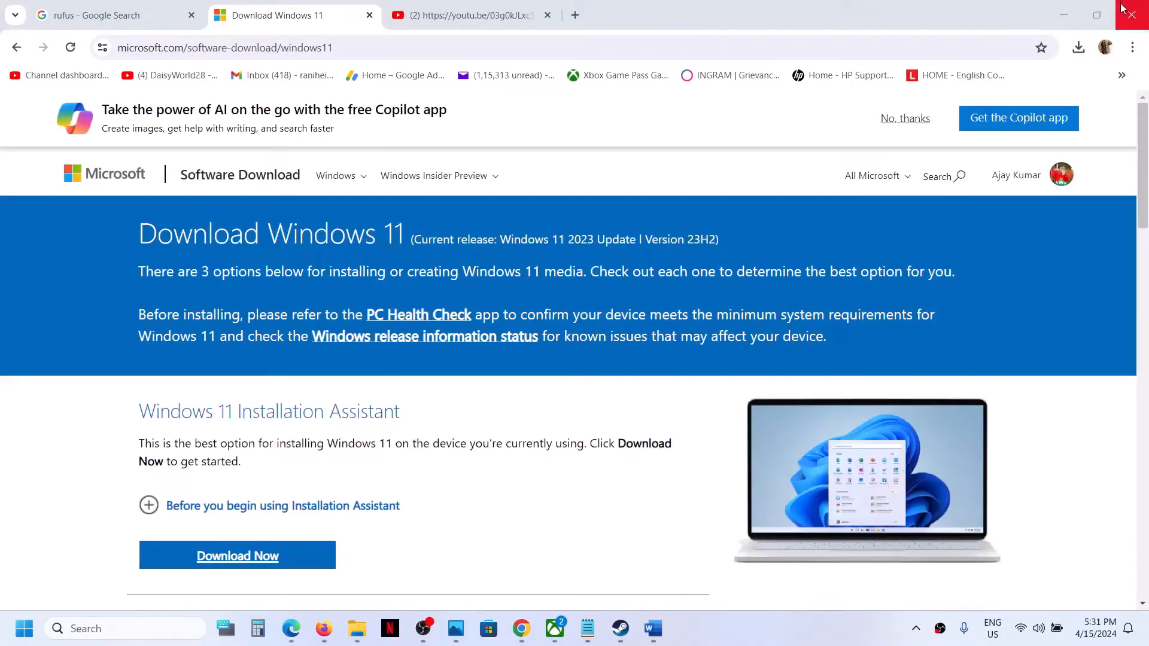
{"action": "left_click", "coordinate": [1077, 48]}
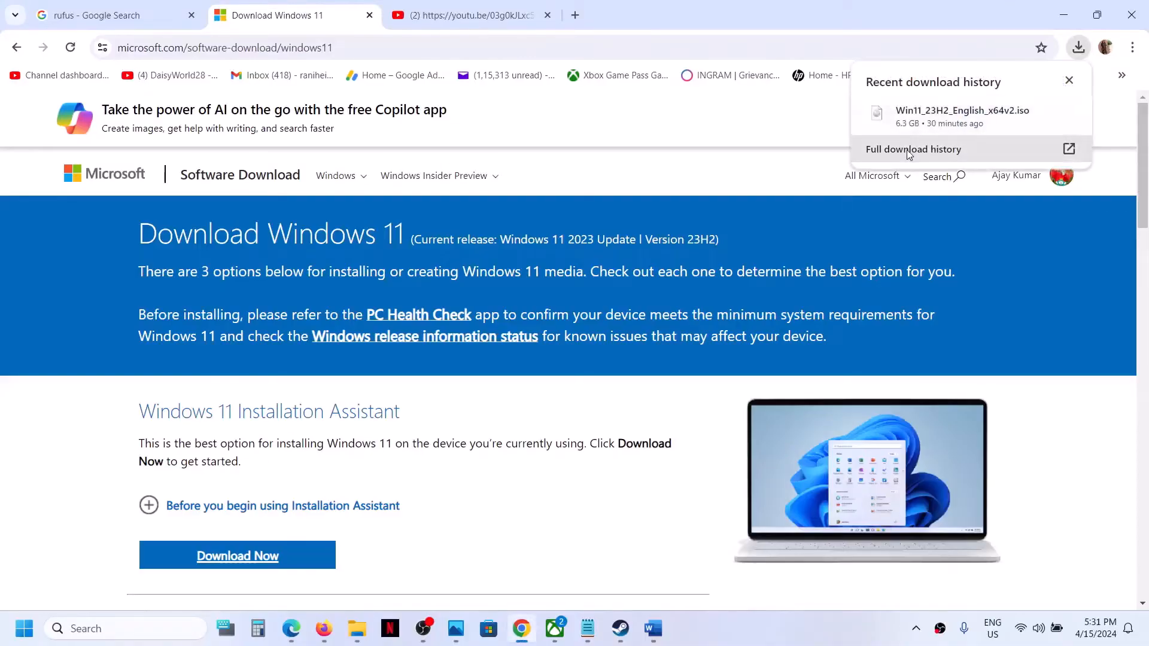
{"action": "left_click", "coordinate": [110, 14]}
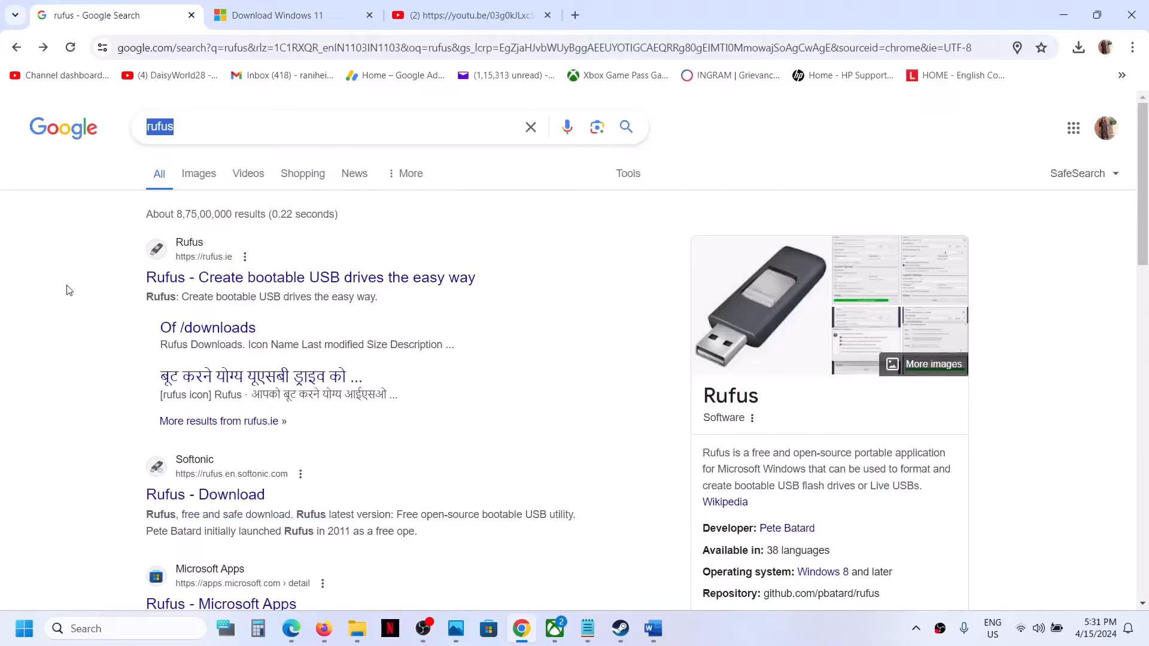
- Download rufus-4.4.exe from the official rufus.ie site and confirm the download finished
{"action": "left_click", "coordinate": [311, 277]}
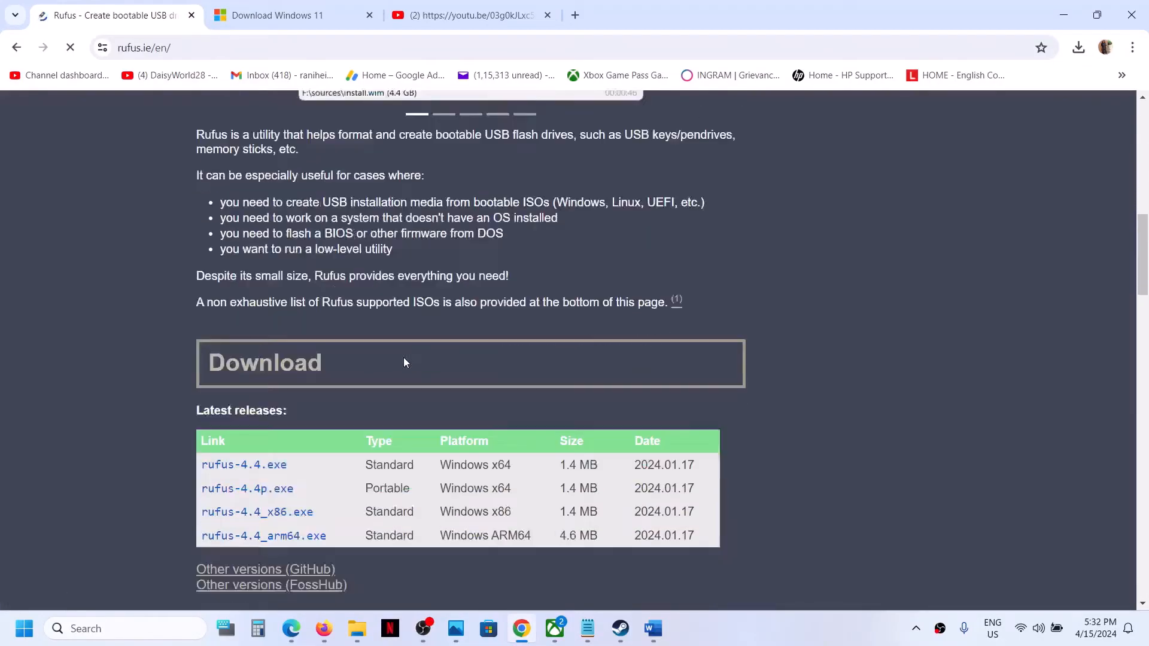
{"action": "scroll", "scroll_direction": "down", "scroll_amount": 3}
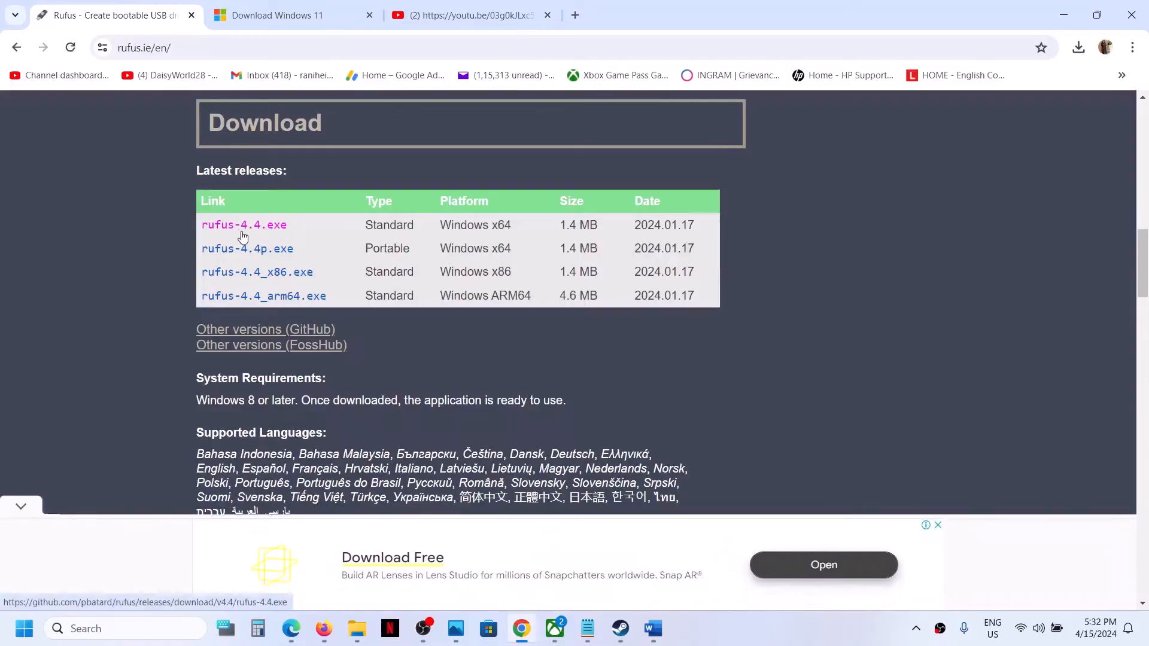
{"action": "left_click", "coordinate": [243, 225]}
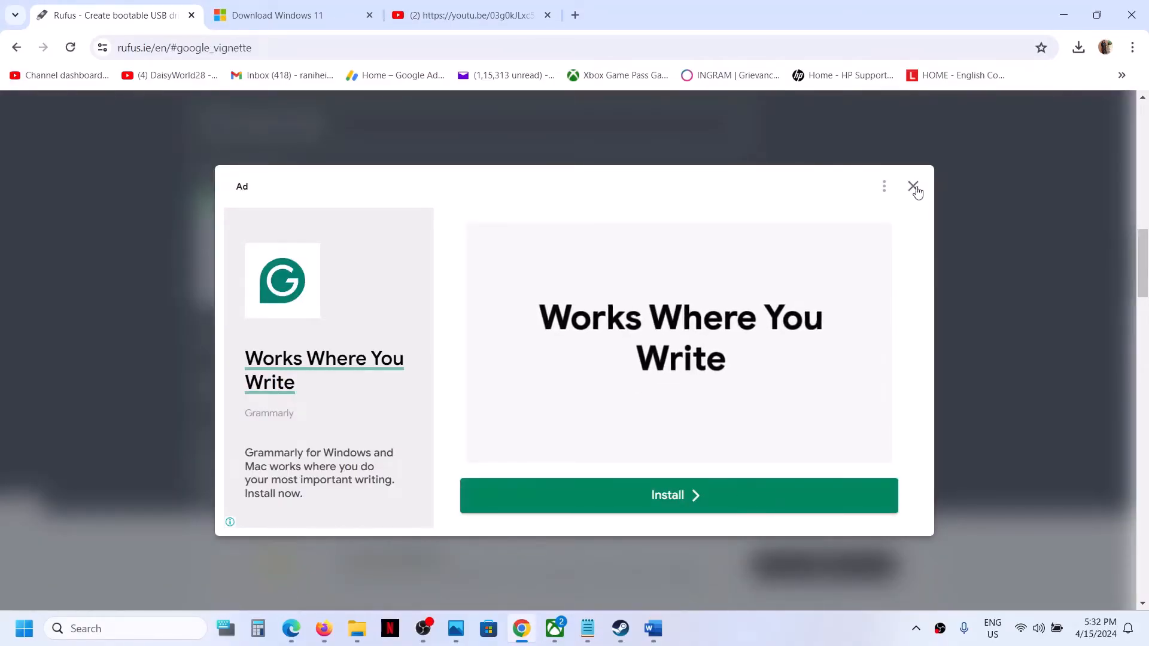
{"action": "left_click", "coordinate": [914, 187]}
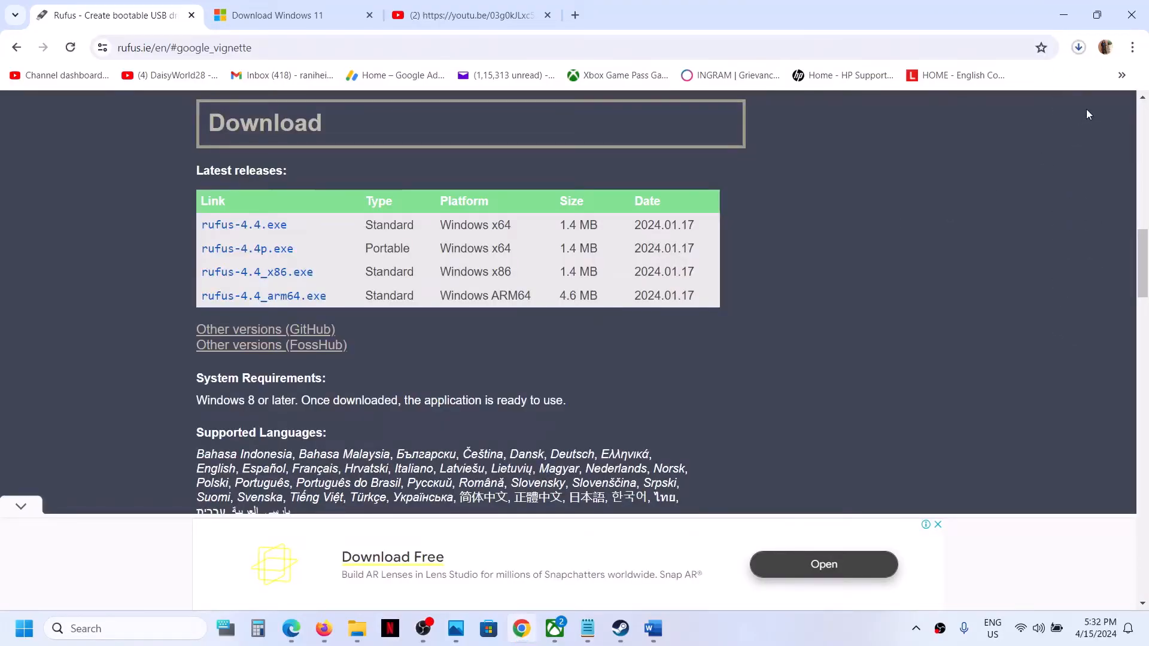
{"action": "left_click", "coordinate": [1077, 48]}
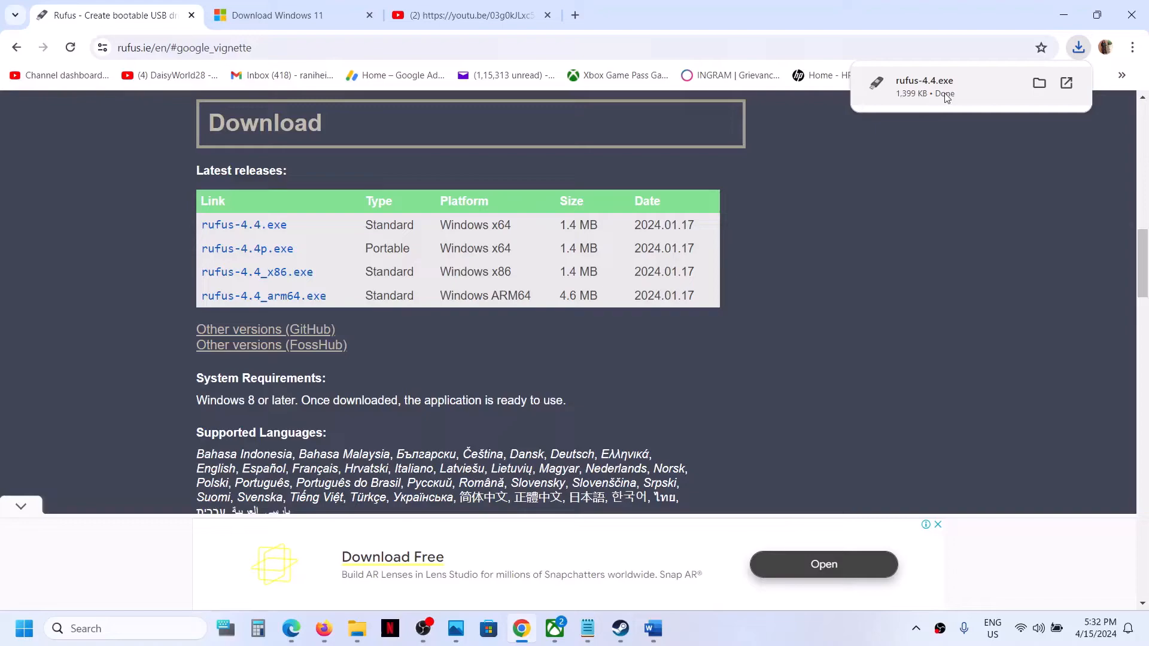
- Launch rufus-4.4.exe and allow it to check for updates online
{"action": "left_click", "coordinate": [924, 81]}
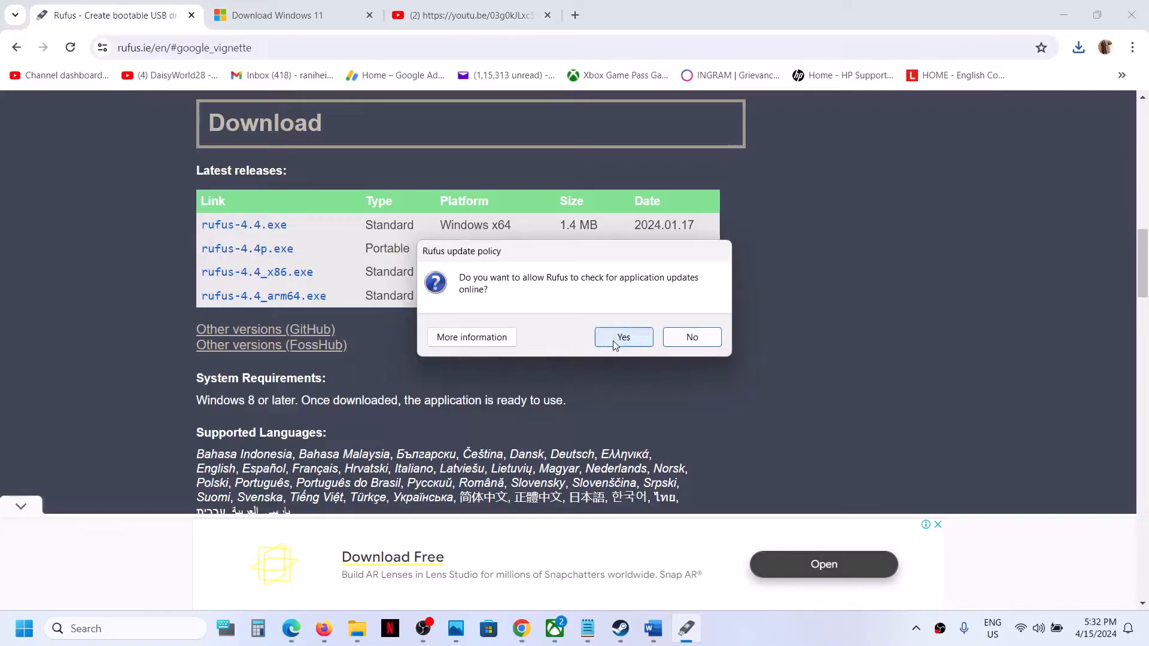
{"action": "left_click", "coordinate": [623, 337]}
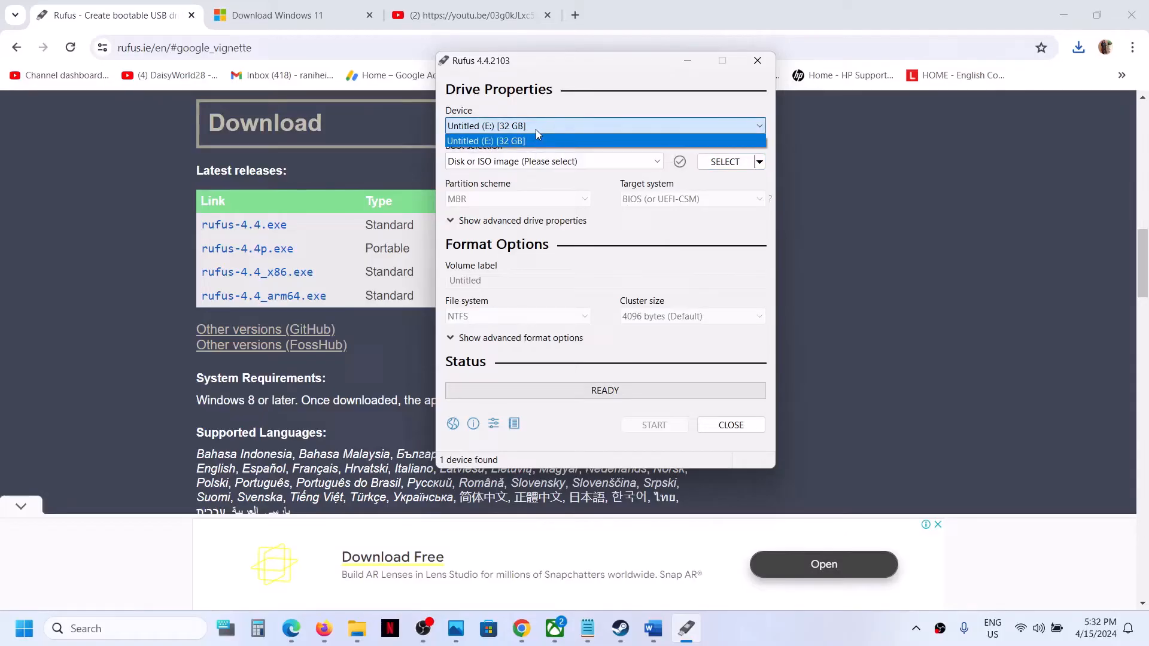
- Load Win11_23H2_English_x64v2.iso from Downloads as the boot image for the 32 GB drive
{"action": "left_click", "coordinate": [486, 141]}
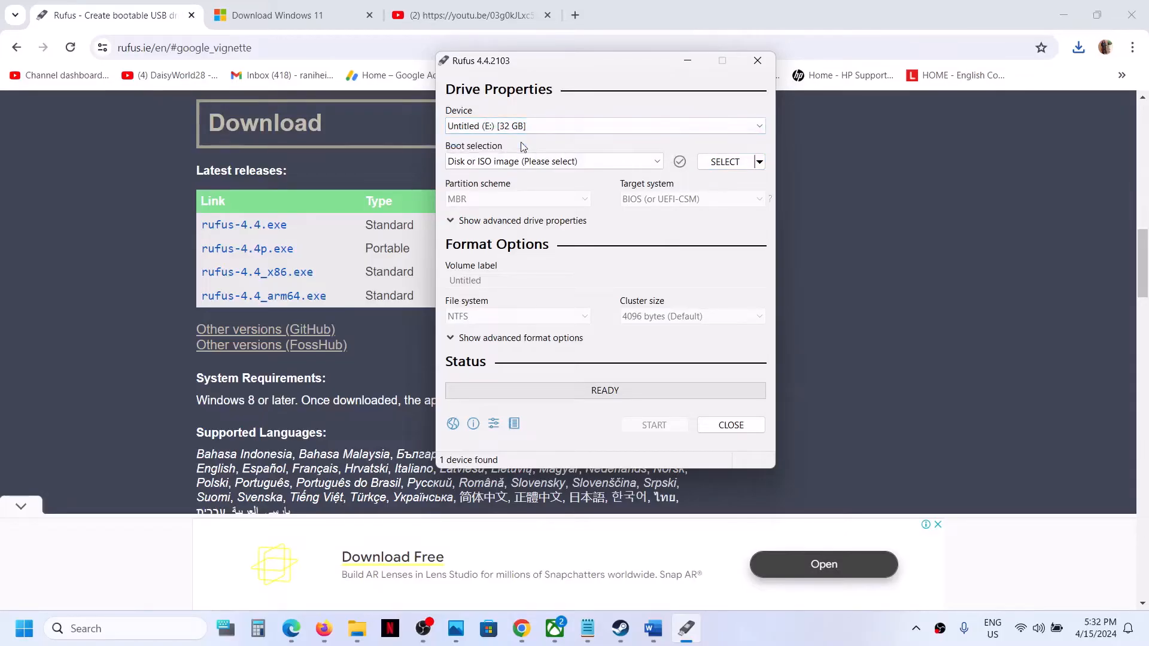
{"action": "mouse_move", "coordinate": [553, 161]}
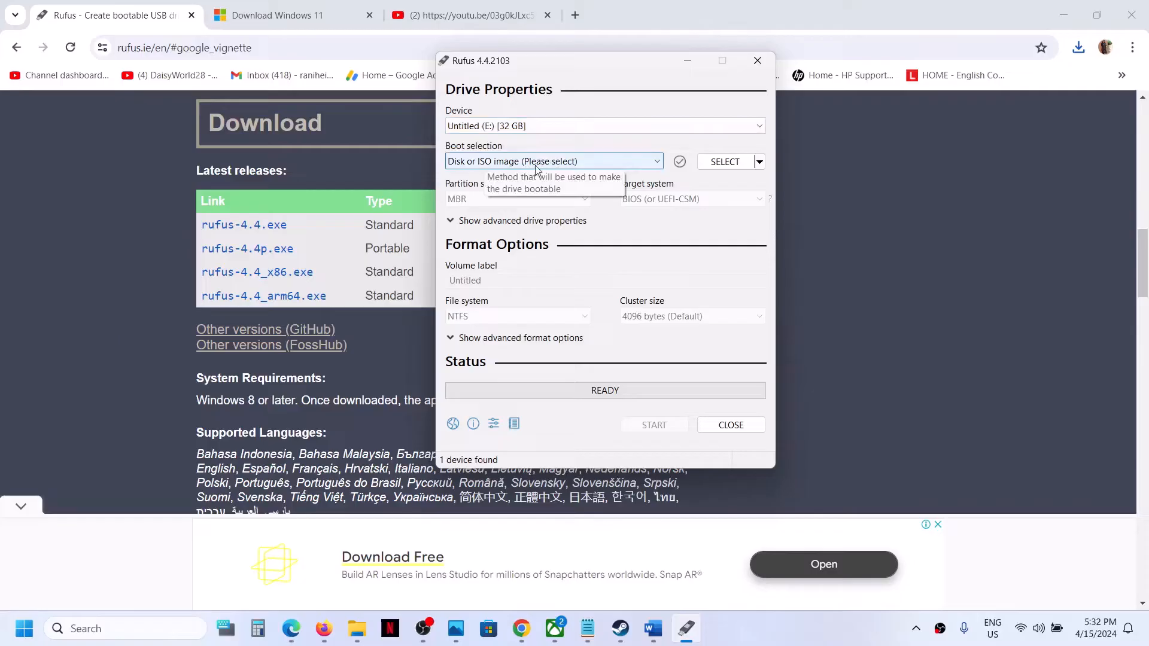
{"action": "mouse_move", "coordinate": [635, 183]}
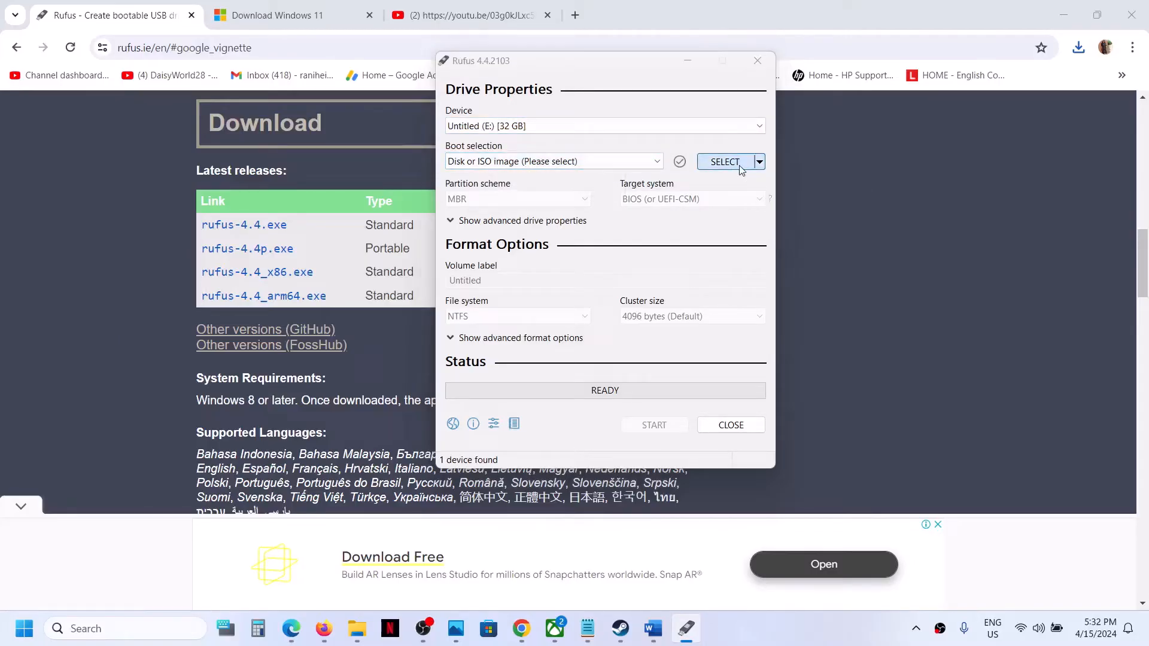
{"action": "left_click", "coordinate": [725, 162]}
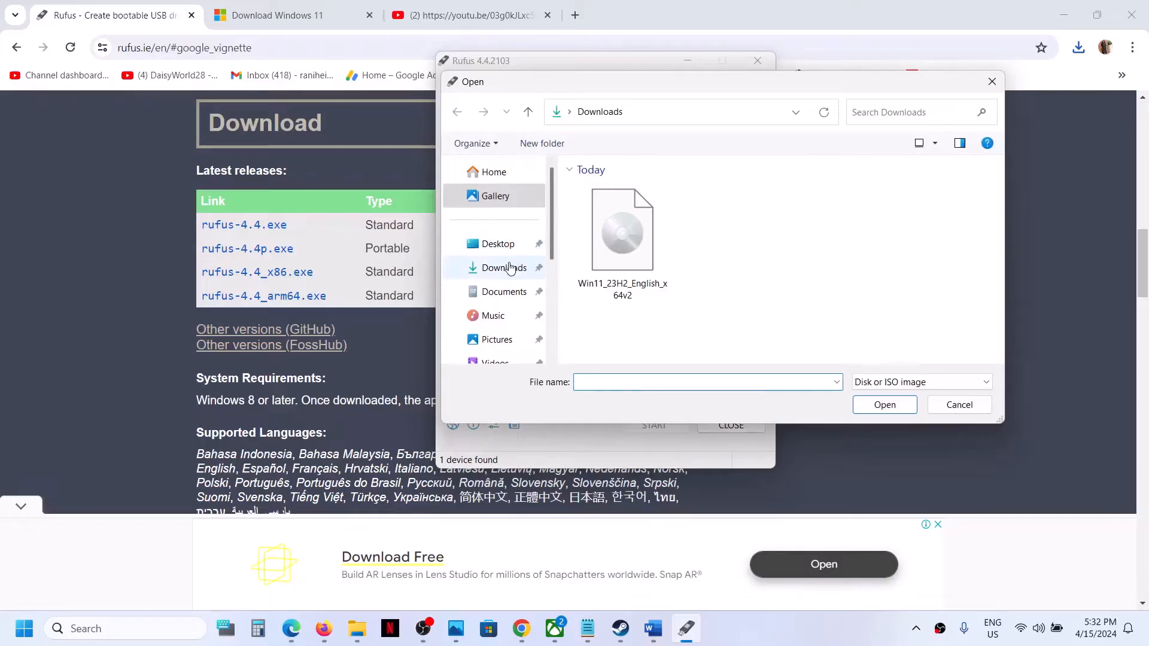
{"action": "left_click", "coordinate": [622, 231]}
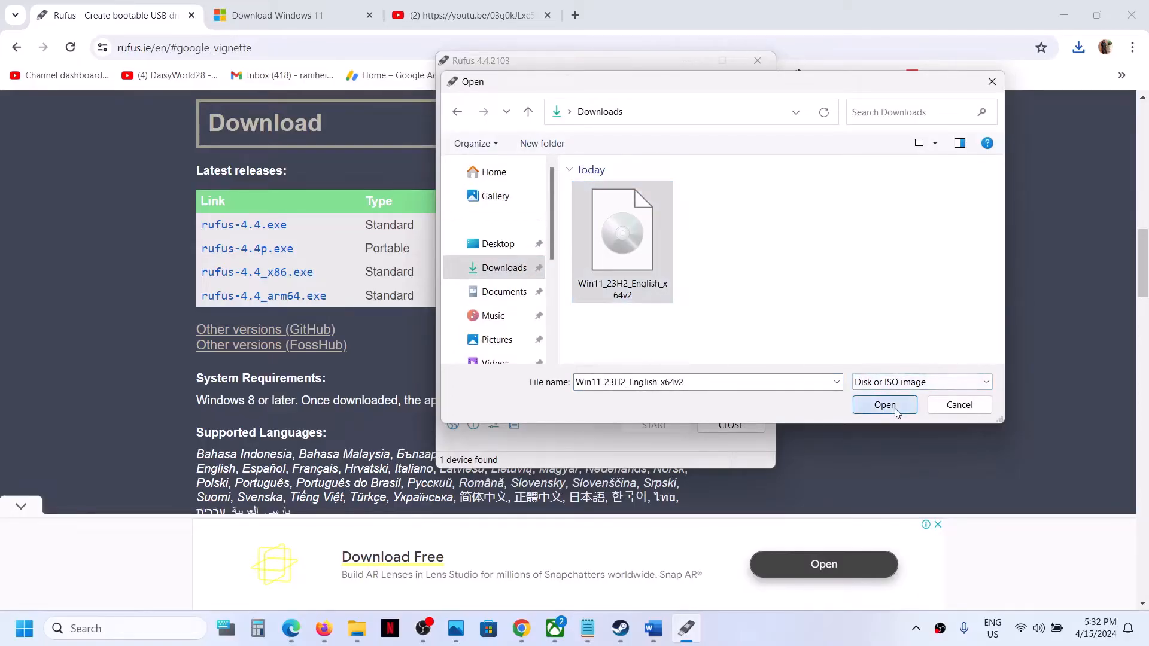
{"action": "left_click", "coordinate": [884, 405]}
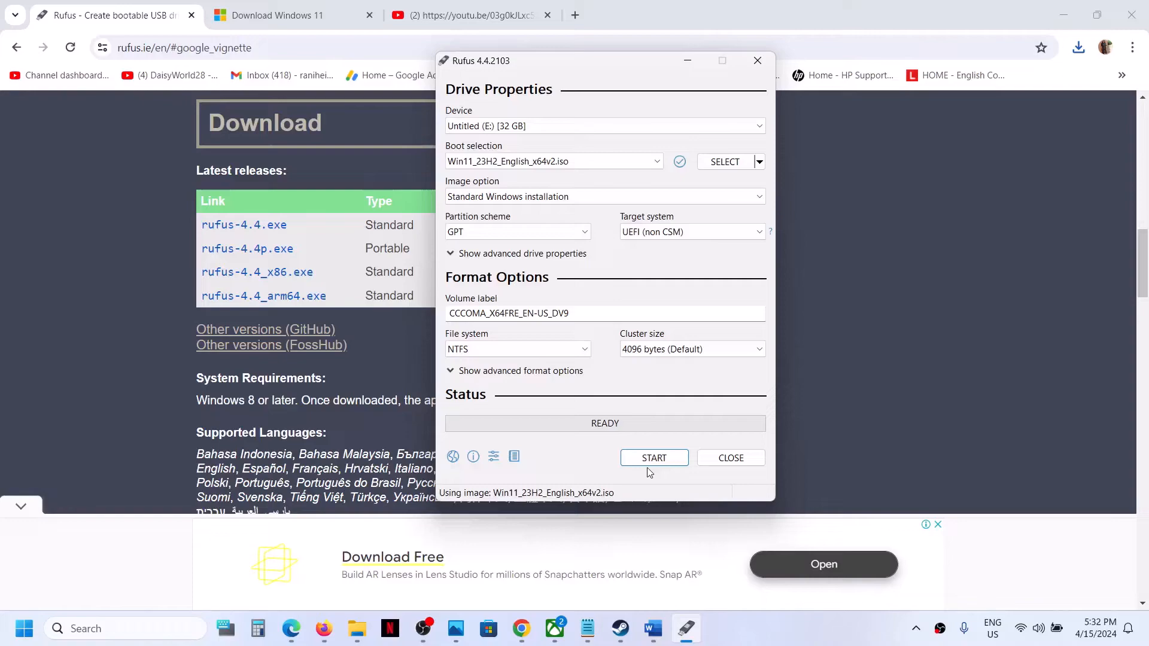
{"action": "mouse_move", "coordinate": [358, 628]}
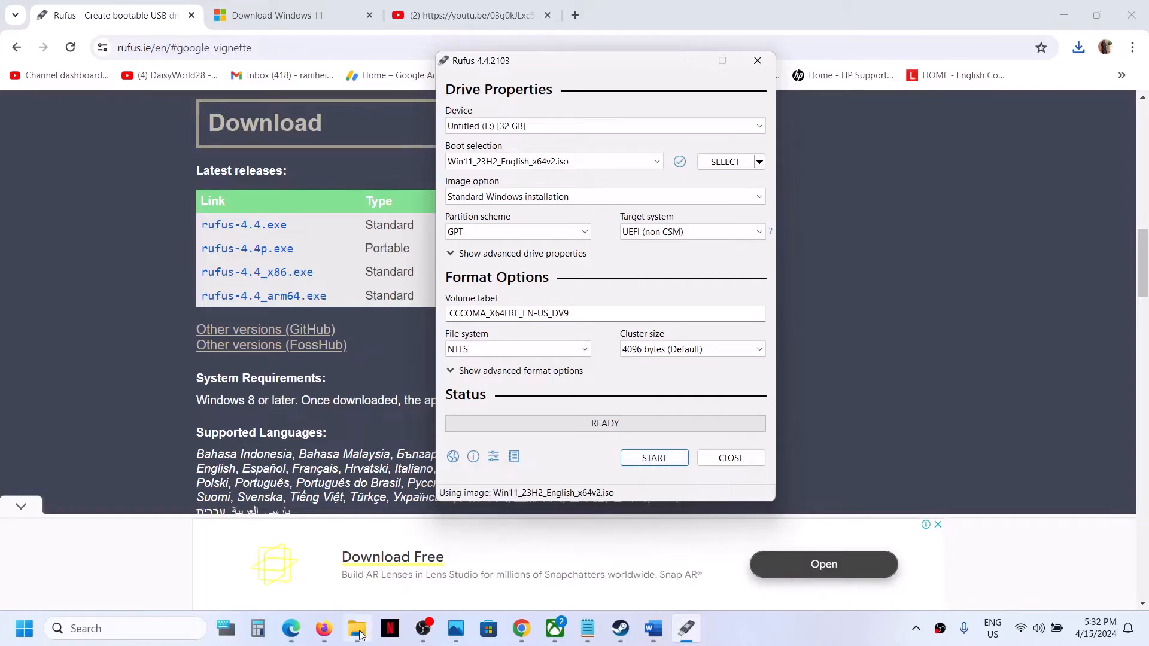
- Open File Explorer on This PC and select the Untitled (E:) drive
{"action": "left_click", "coordinate": [357, 628]}
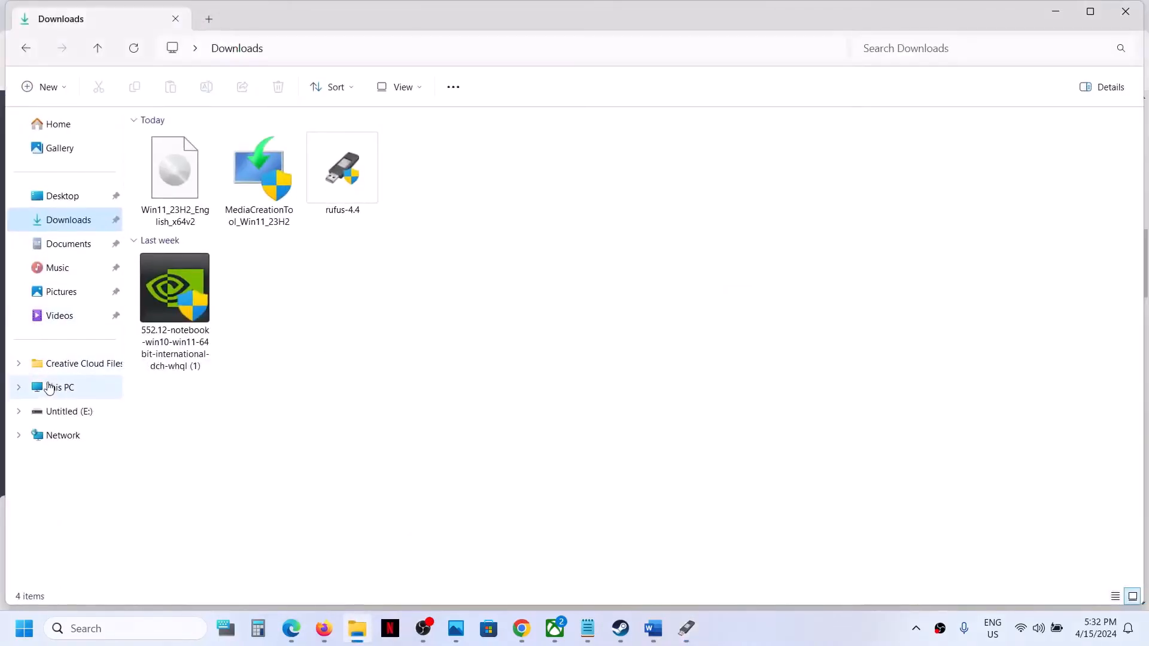
{"action": "left_click", "coordinate": [60, 387]}
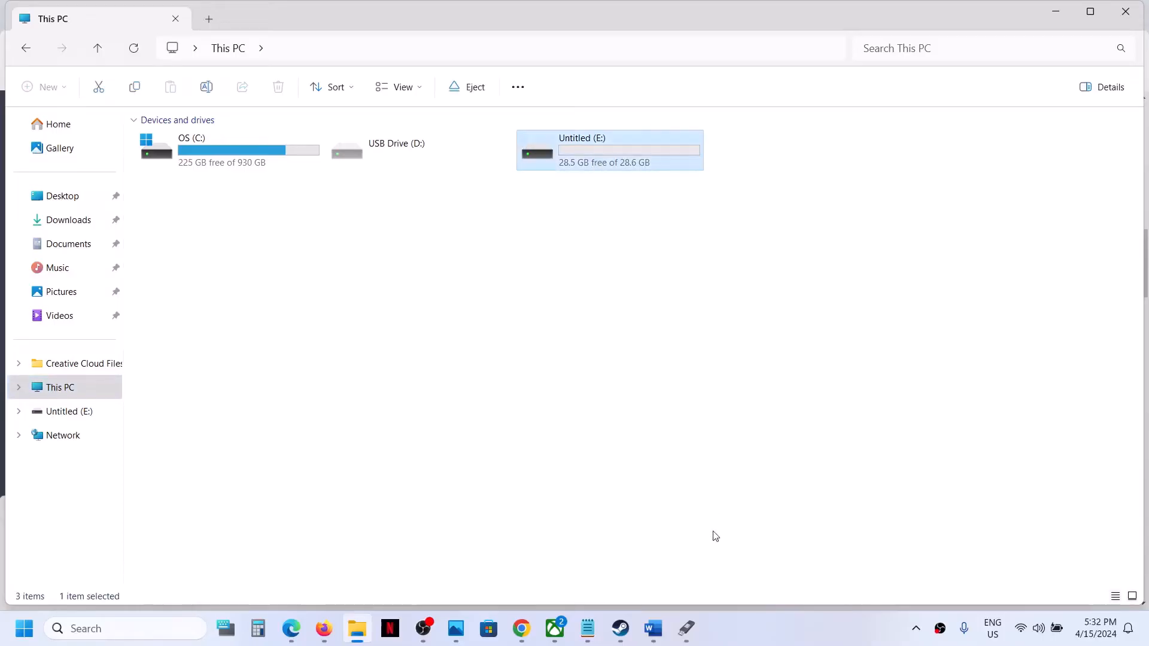
{"action": "left_click", "coordinate": [686, 629]}
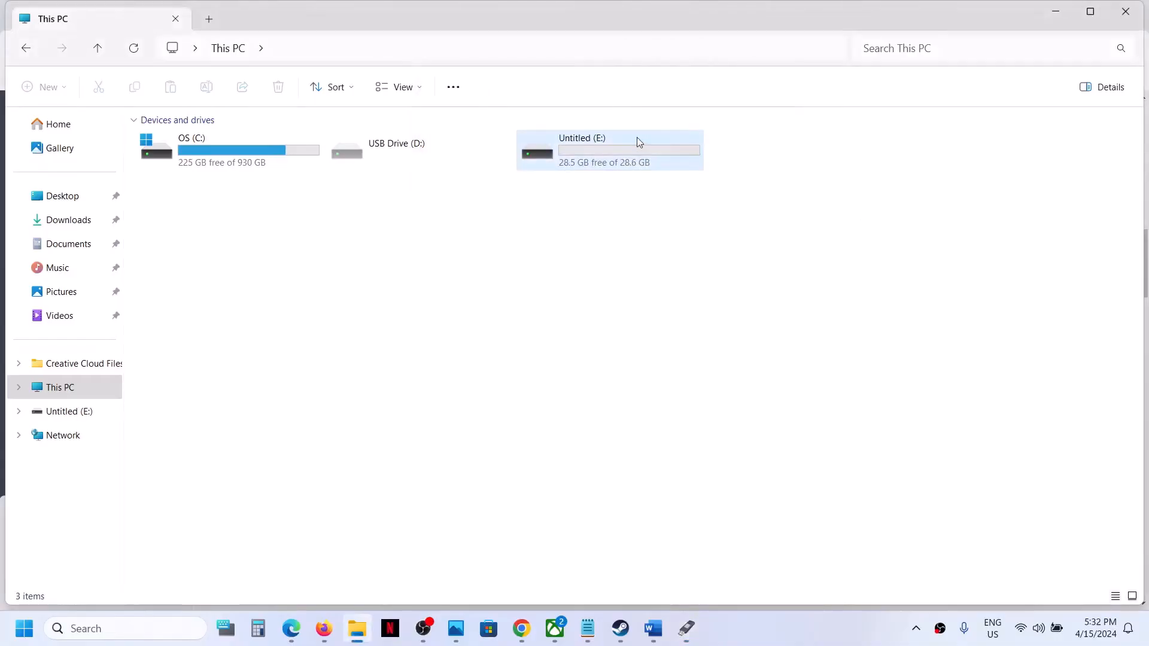
- Quick-format the Untitled (E:) drive as NTFS and dismiss the Format Complete notice
{"action": "right_click", "coordinate": [611, 151]}
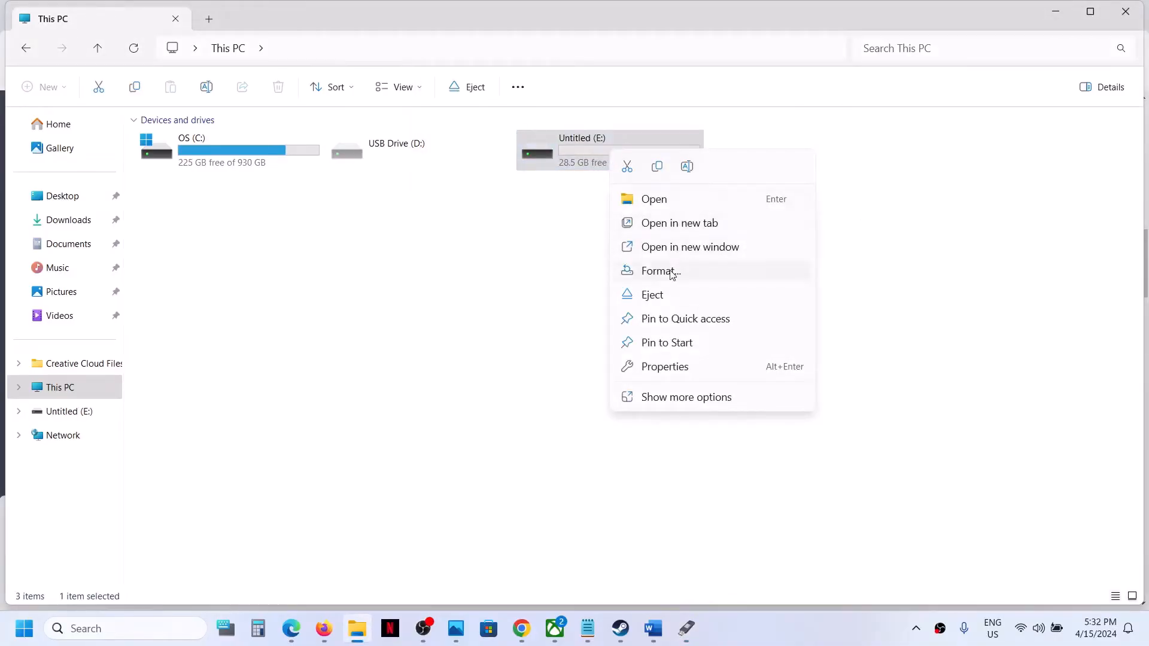
{"action": "left_click", "coordinate": [659, 270]}
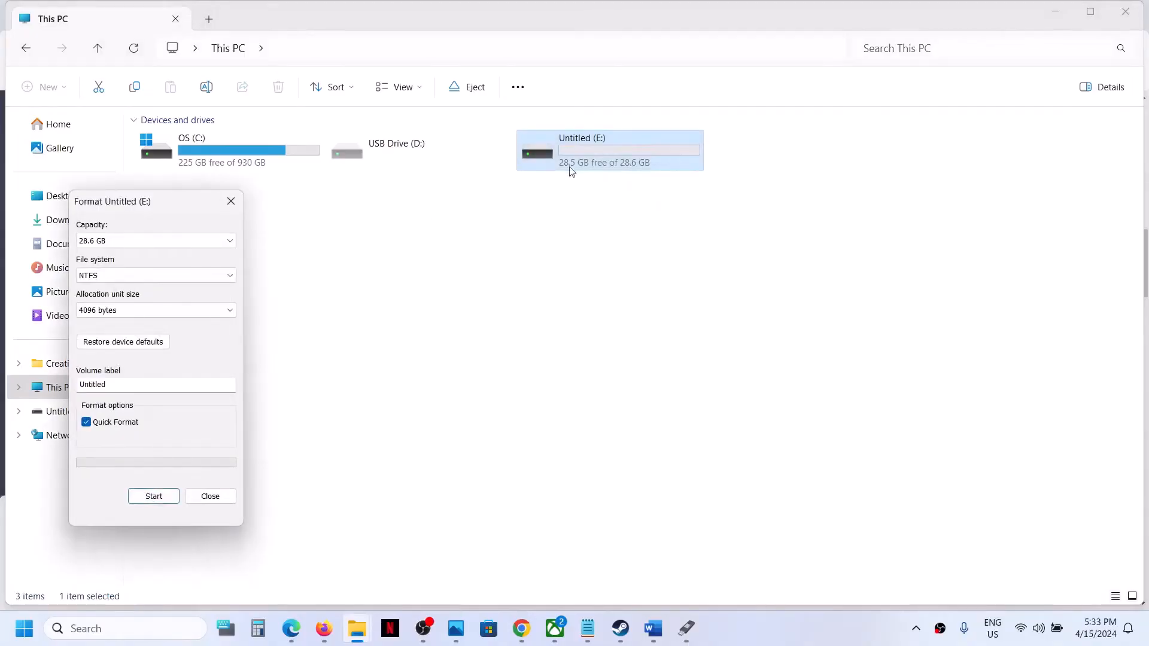
{"action": "mouse_move", "coordinate": [594, 154]}
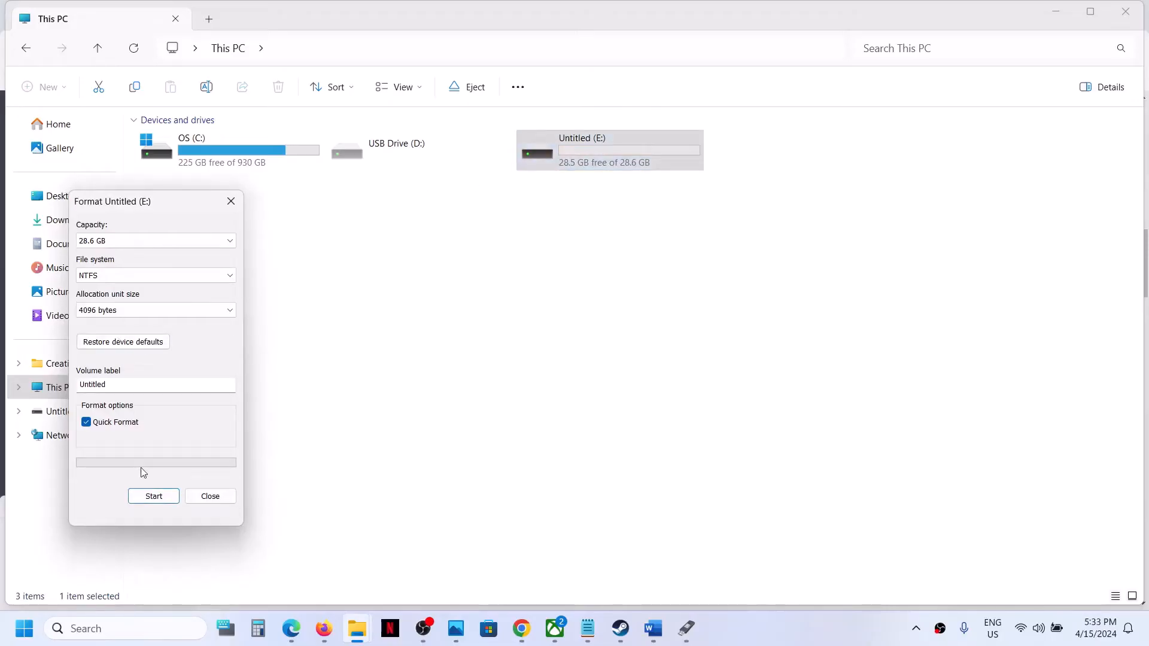
{"action": "left_click", "coordinate": [153, 496]}
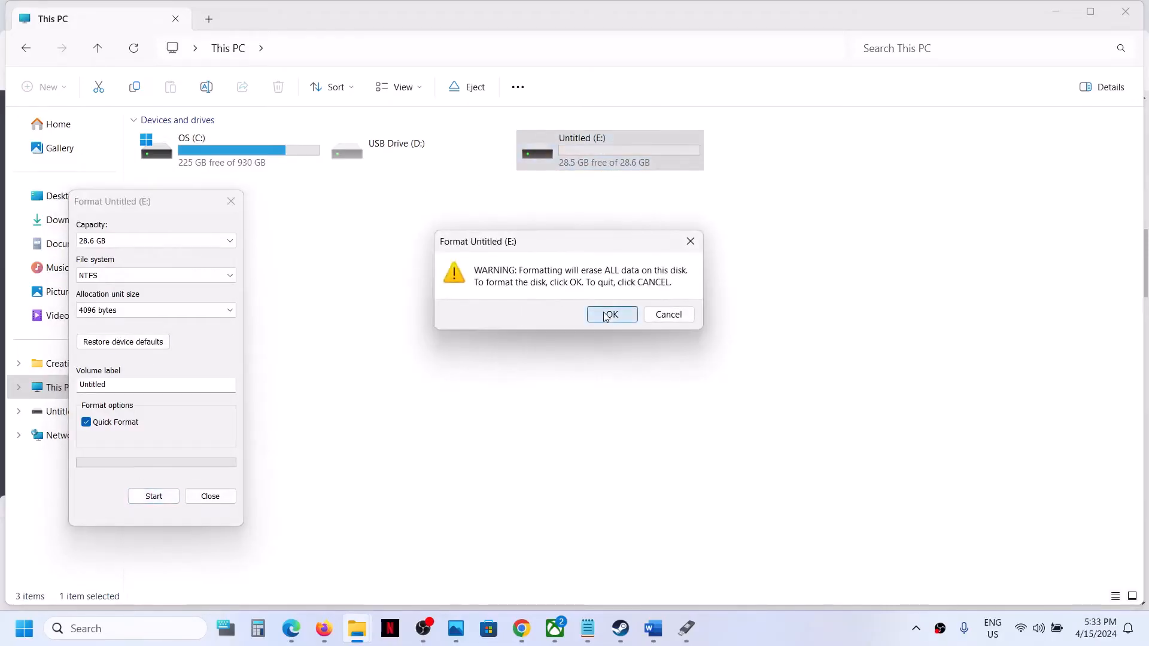
{"action": "left_click", "coordinate": [611, 314]}
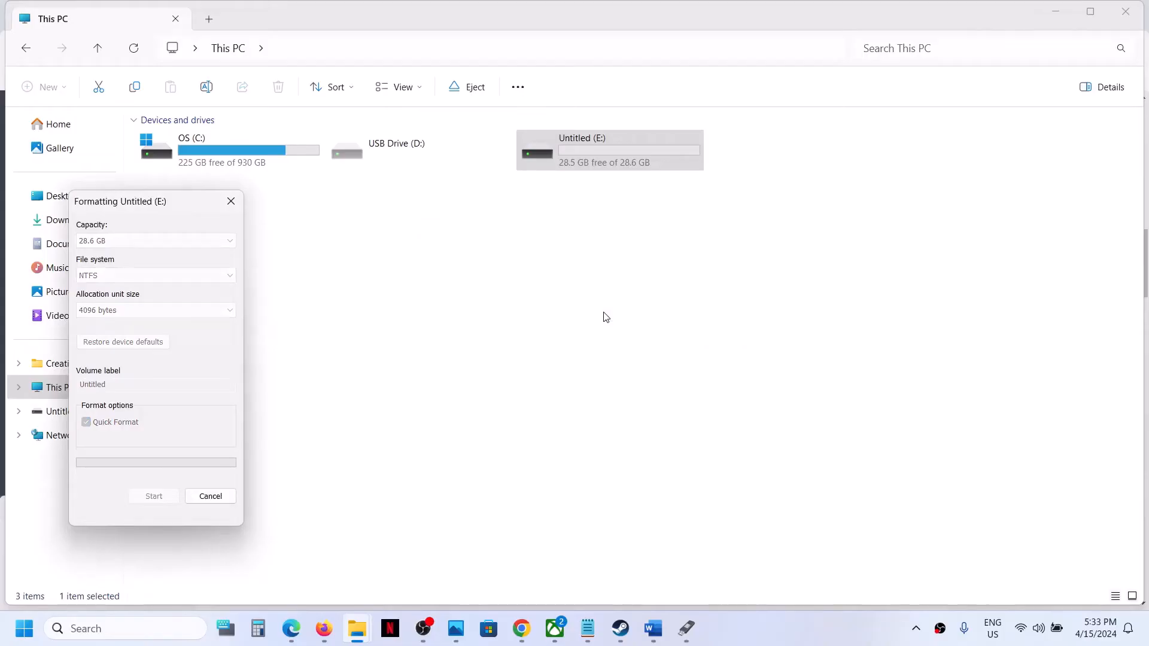
{"action": "mouse_move", "coordinate": [646, 453]}
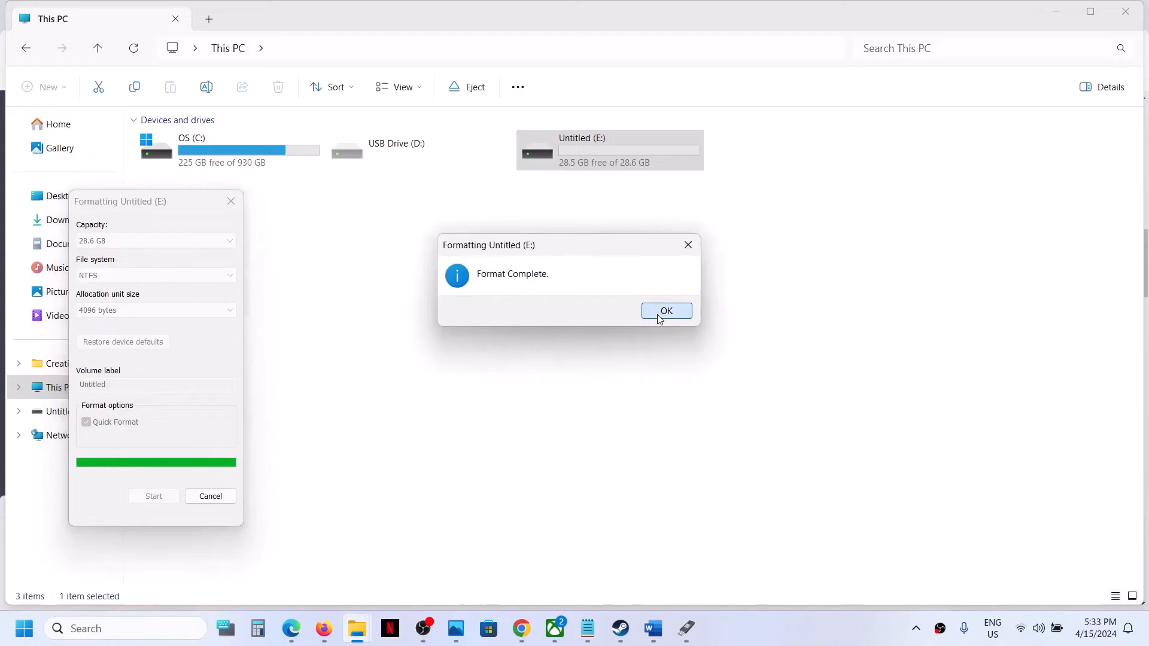
{"action": "left_click", "coordinate": [666, 310]}
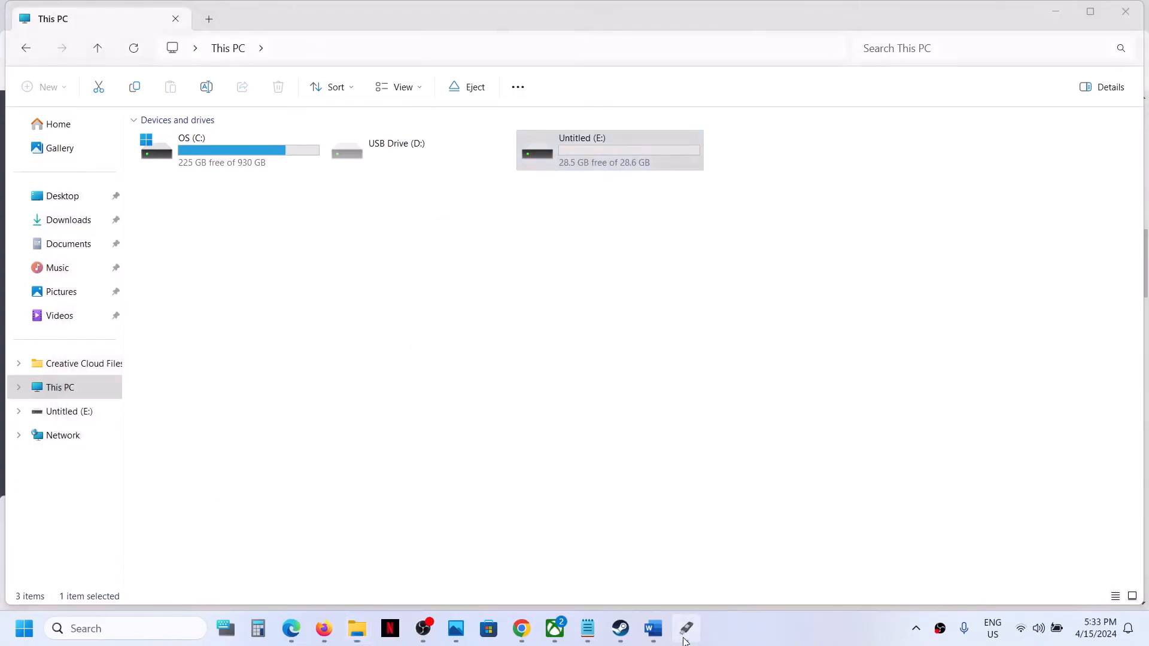
- Start writing in Rufus, removing the RAM, Secure Boot, TPM 2.0 and Microsoft account requirements
{"action": "left_click", "coordinate": [686, 629]}
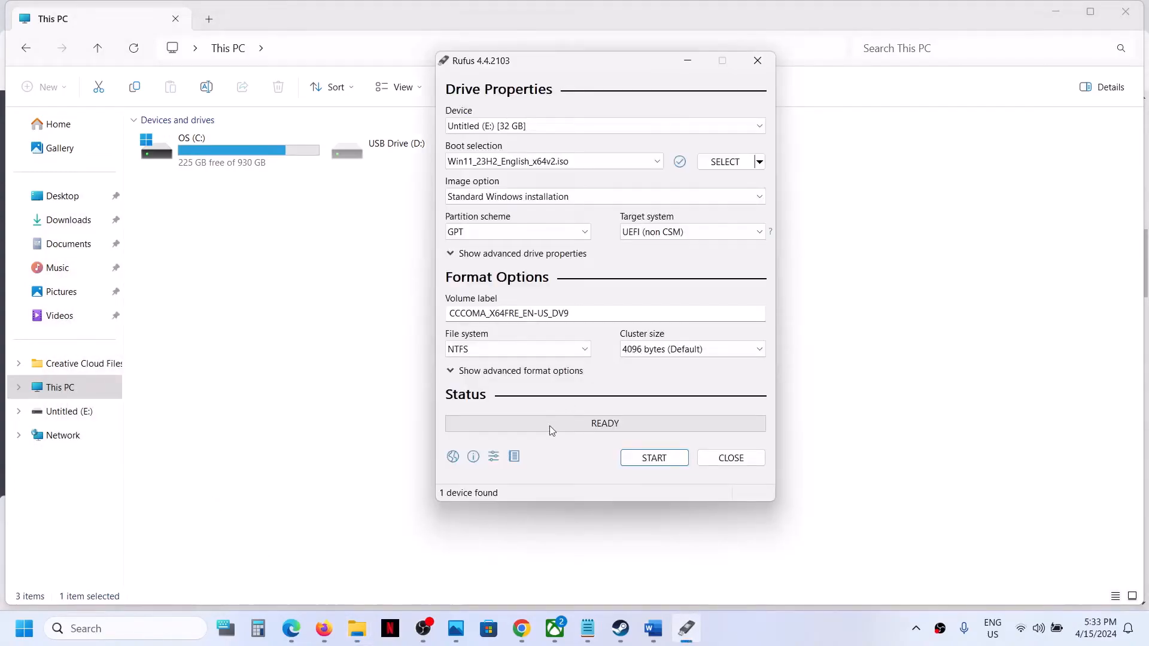
{"action": "mouse_move", "coordinate": [653, 457]}
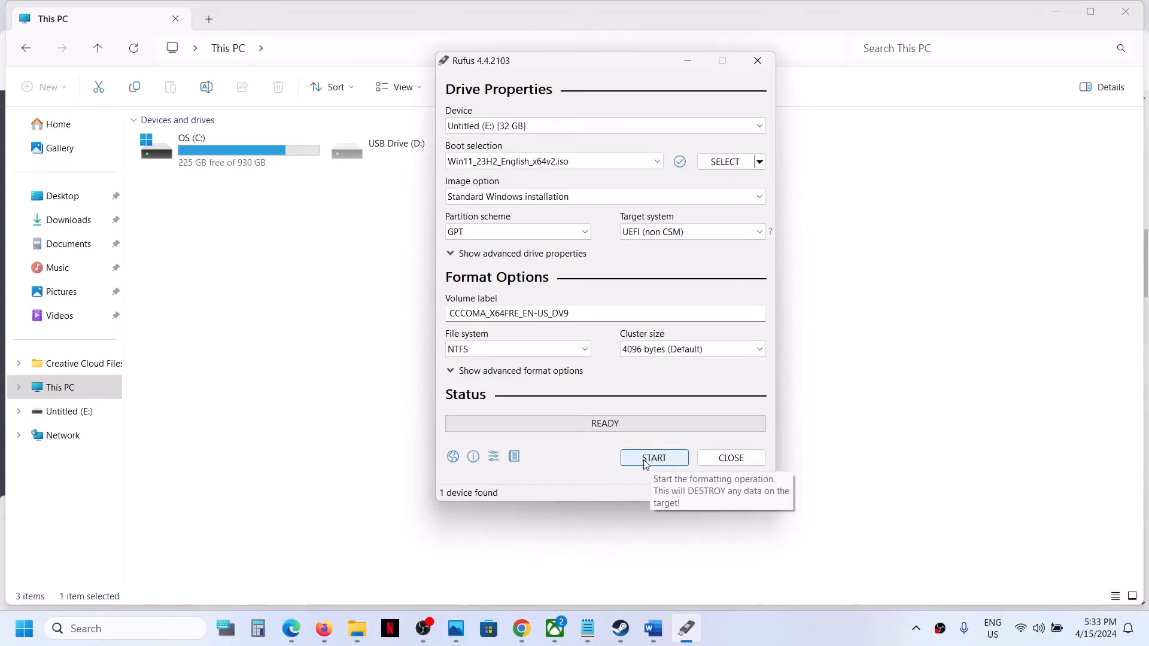
{"action": "left_click", "coordinate": [653, 457]}
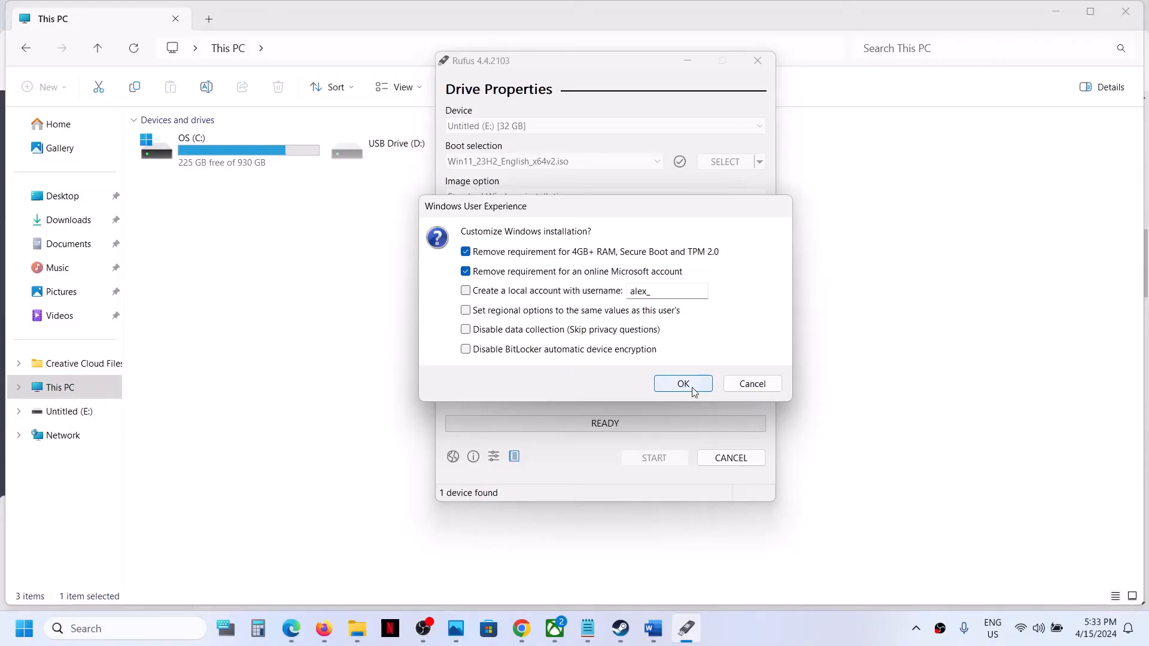
{"action": "left_click", "coordinate": [683, 383]}
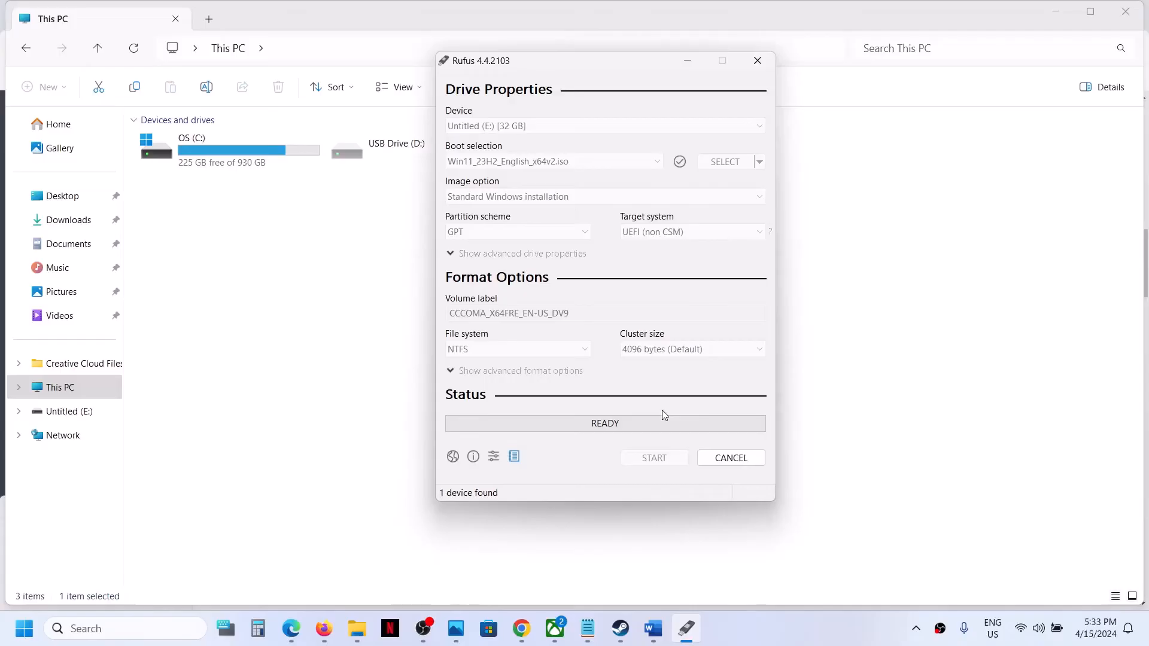
- Accept the data destruction warning so Rufus writes the Windows 11 image to drive E:
{"action": "left_click", "coordinate": [653, 458]}
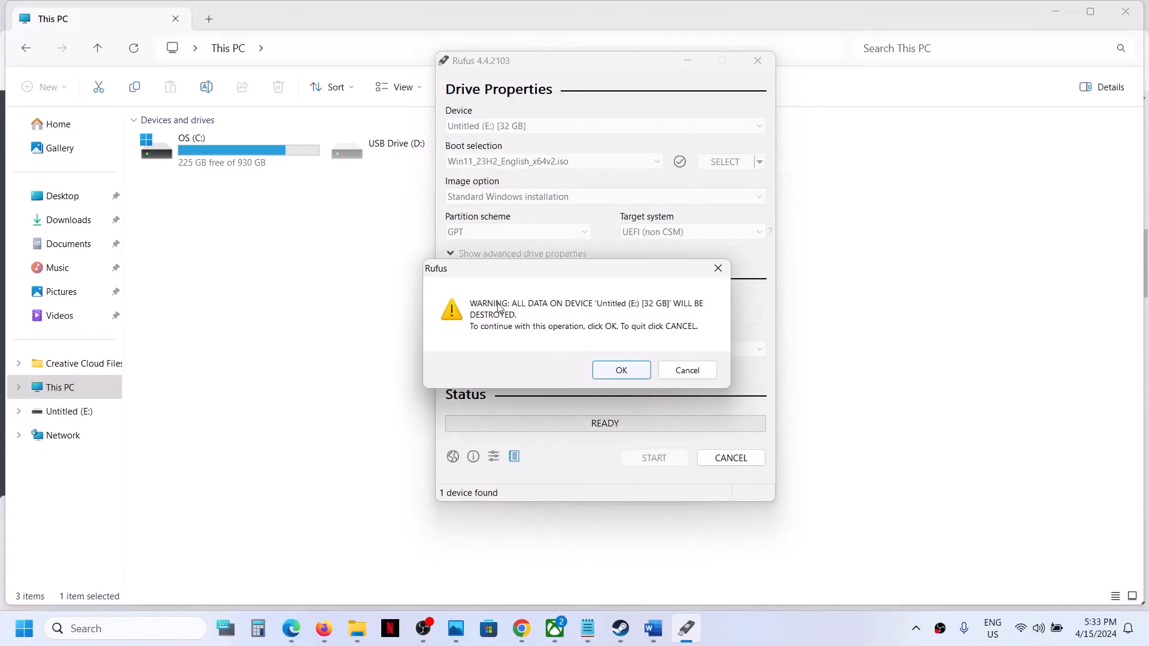
{"action": "mouse_move", "coordinate": [641, 316]}
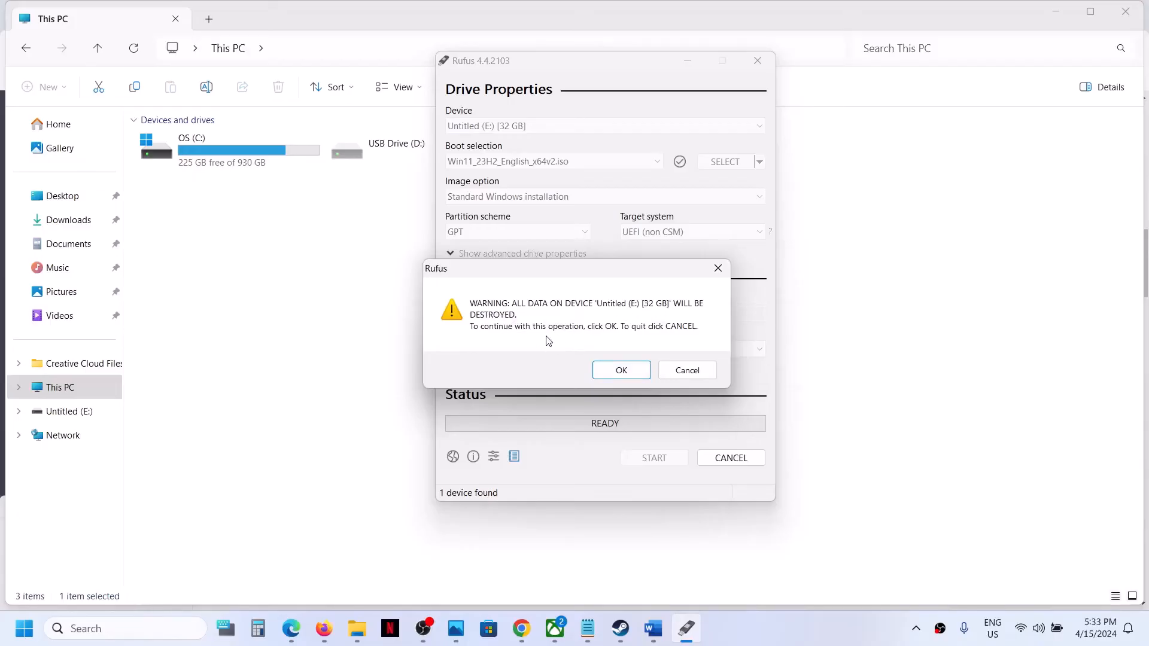
{"action": "left_click", "coordinate": [620, 370]}
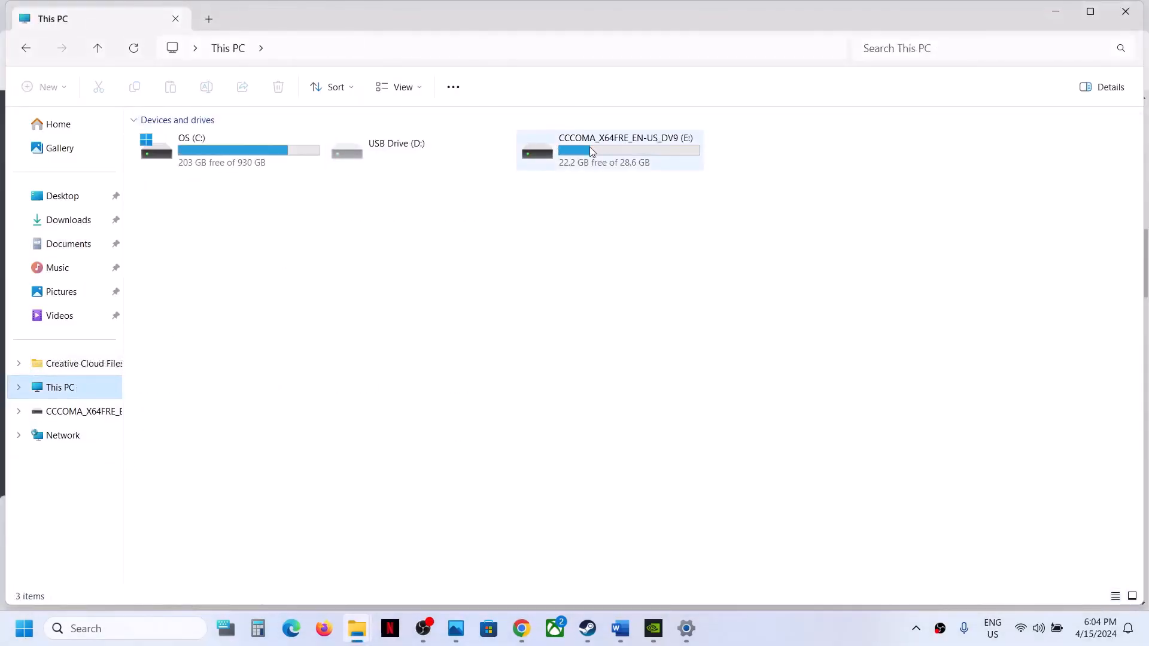
- Open the CCCOMA_X64FRE_EN-US_DV9 (E:) drive to view its boot, efi, sources and setup files
{"action": "left_click", "coordinate": [608, 151]}
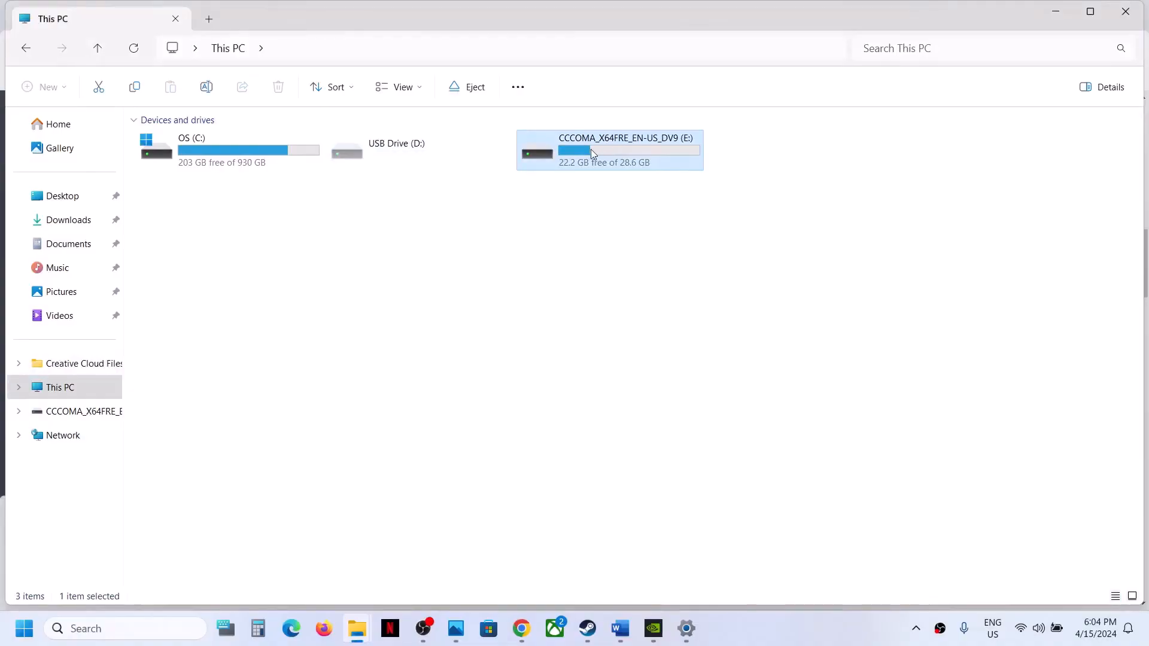
{"action": "double_click", "coordinate": [609, 150]}
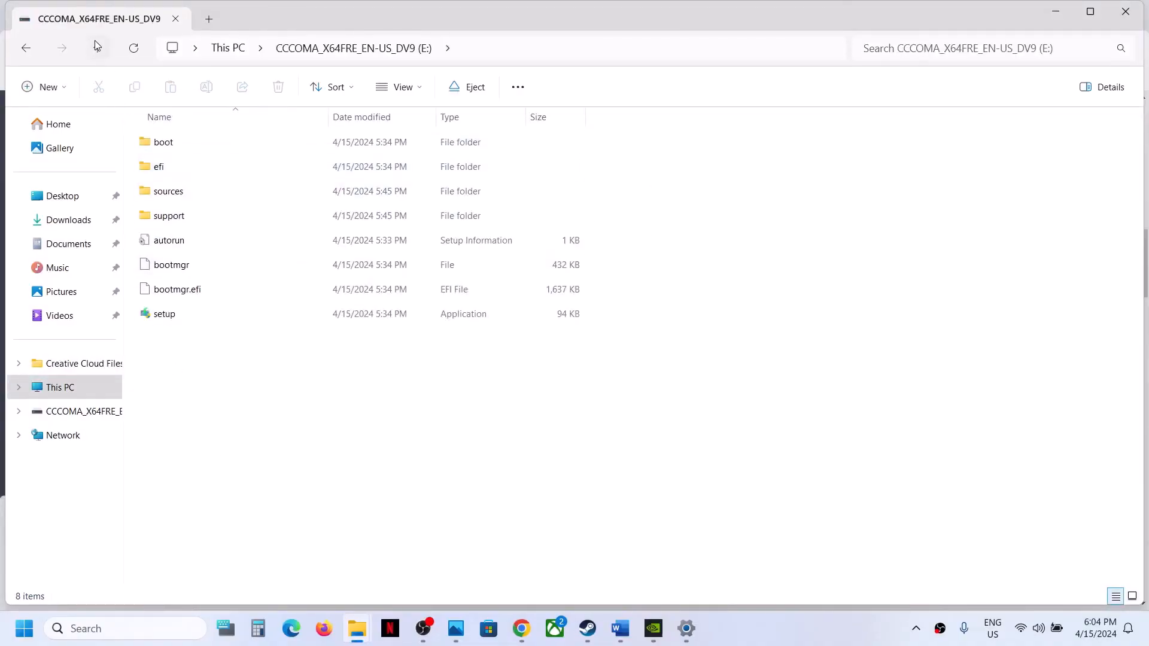
{"action": "right_click", "coordinate": [627, 137]}
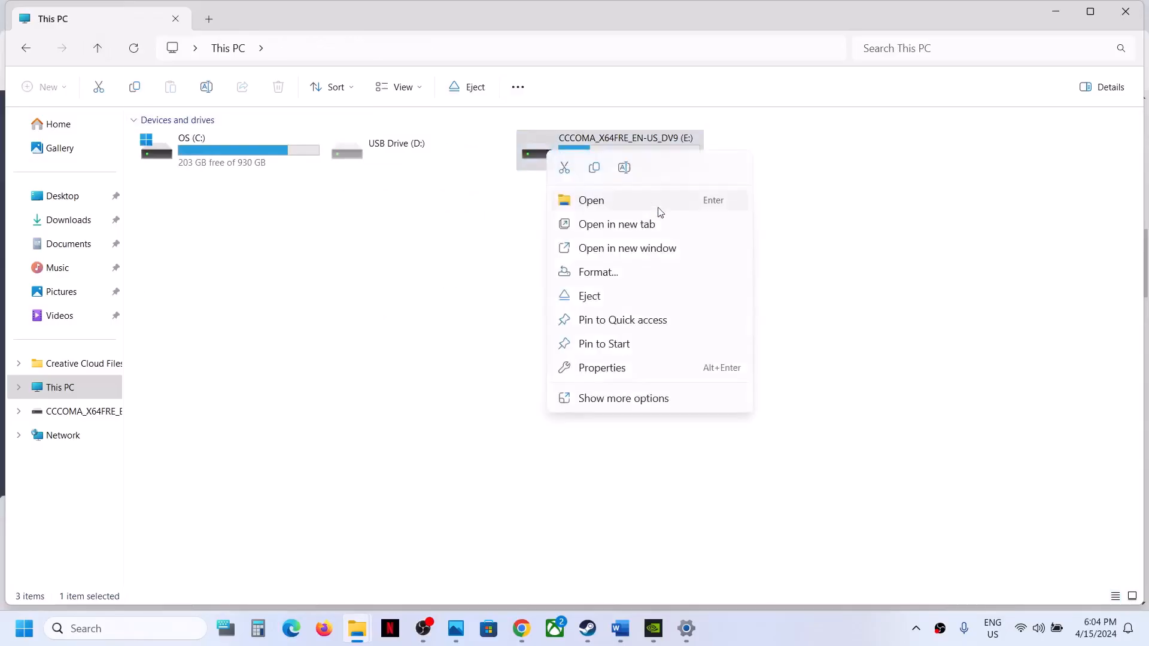
{"action": "mouse_move", "coordinate": [863, 300]}
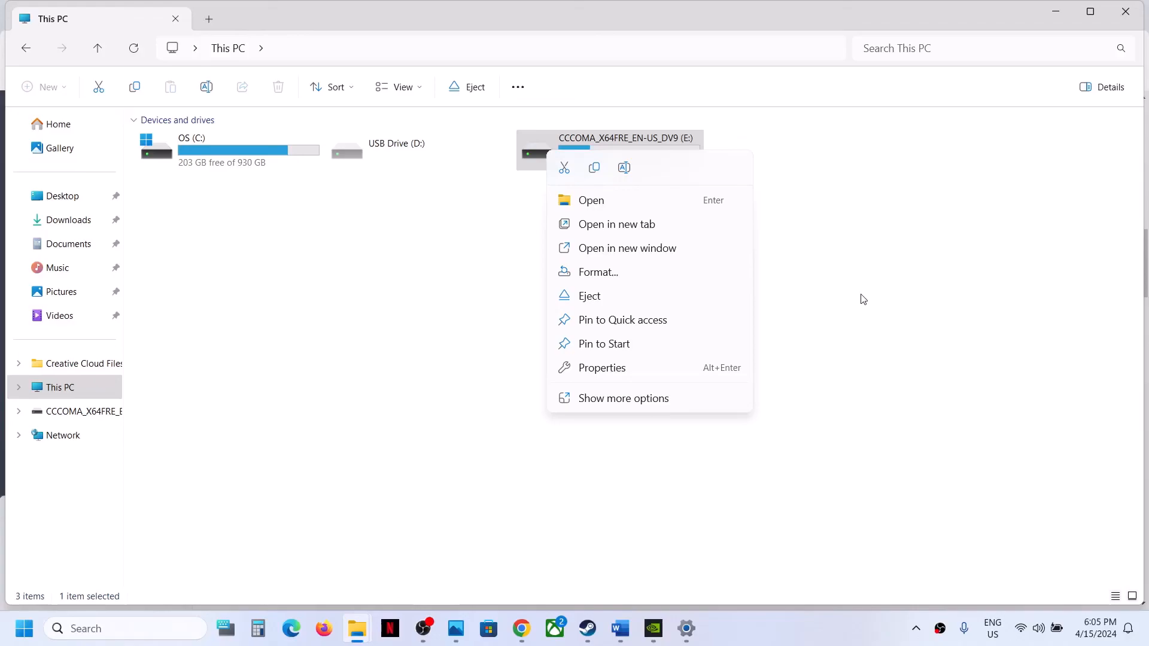
{"action": "mouse_move", "coordinate": [809, 632]}
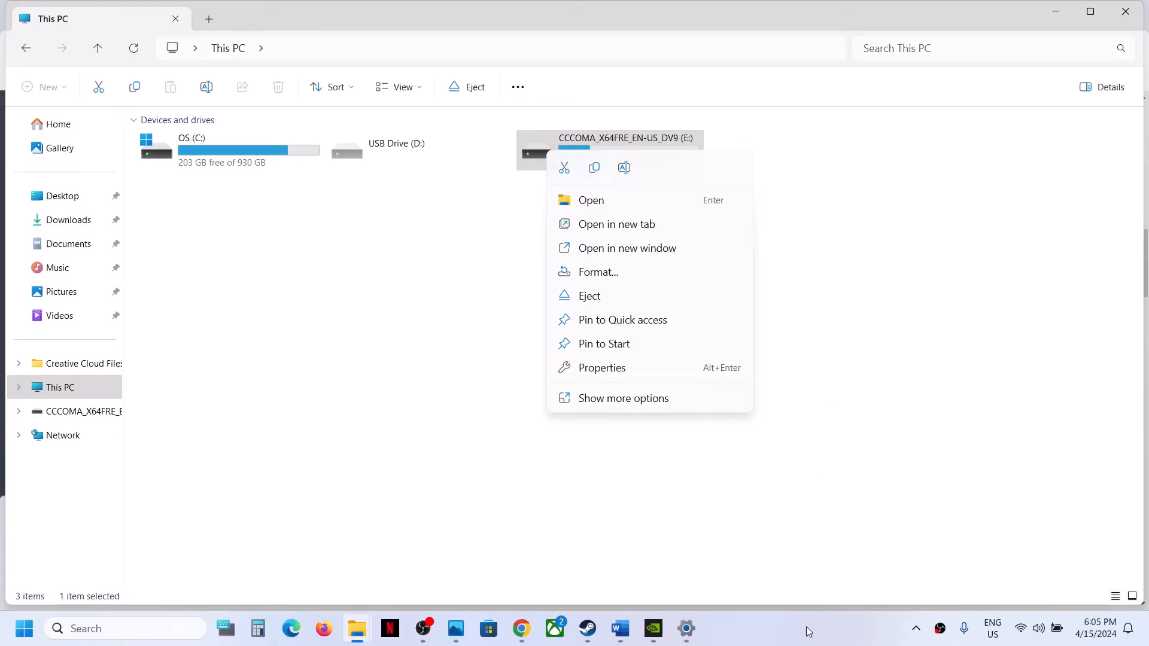